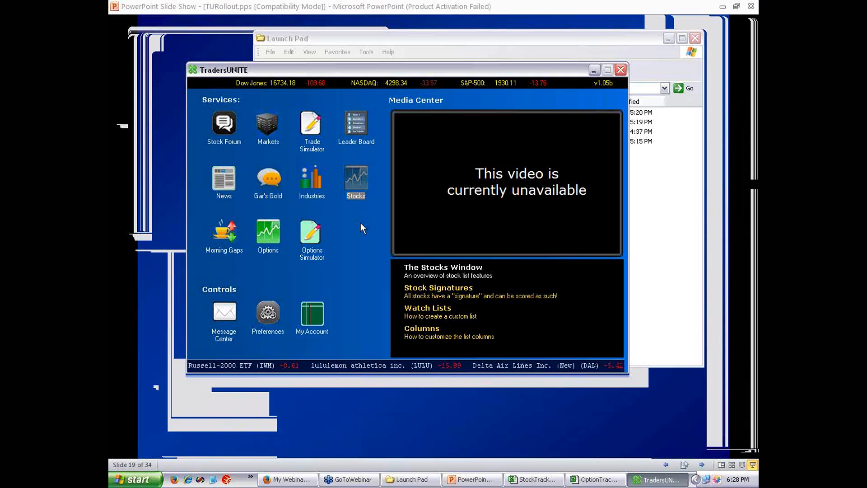
{"action": "mouse_move", "coordinate": [365, 186]}
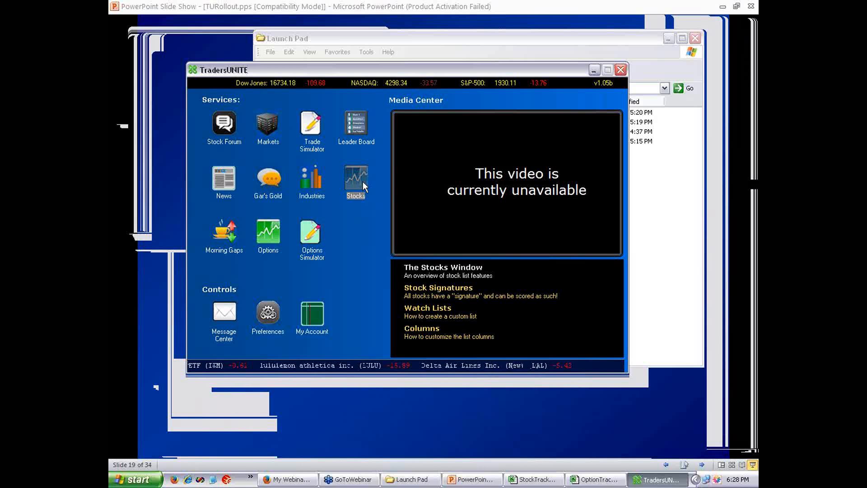
- Open the Stocks window showing the master stock list with daily scoring
{"action": "left_click", "coordinate": [356, 180]}
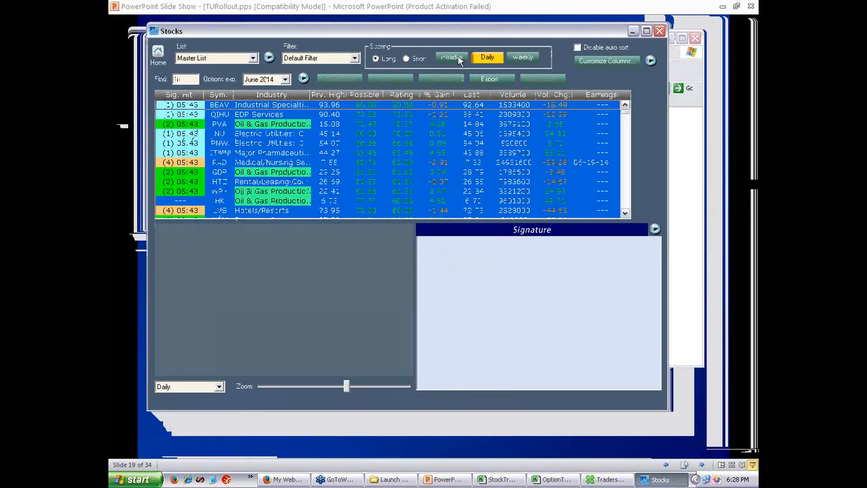
{"action": "mouse_move", "coordinate": [344, 259]}
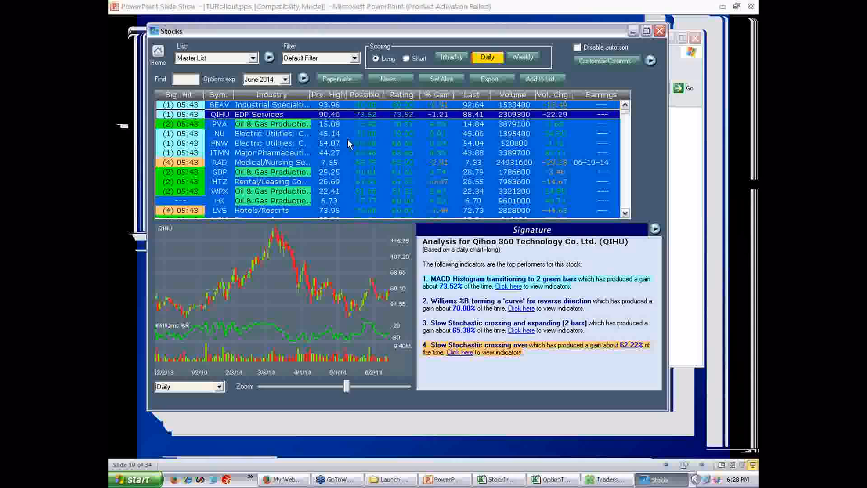
{"action": "mouse_move", "coordinate": [344, 145]}
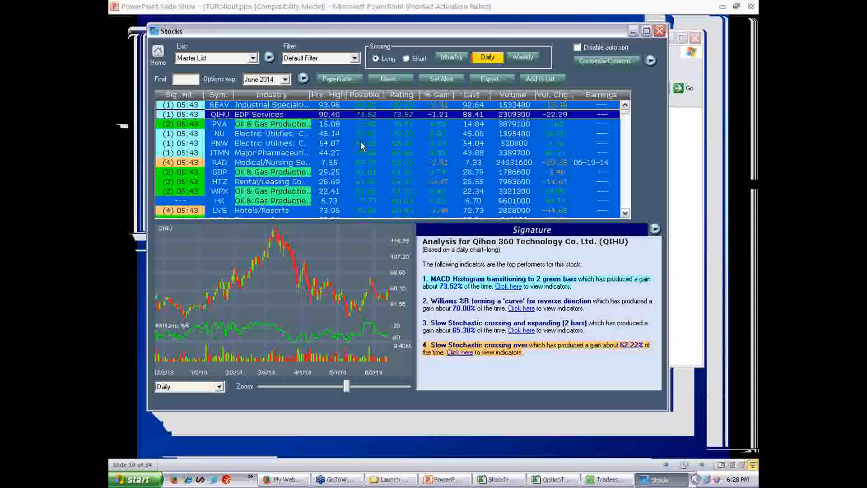
{"action": "mouse_move", "coordinate": [360, 147]}
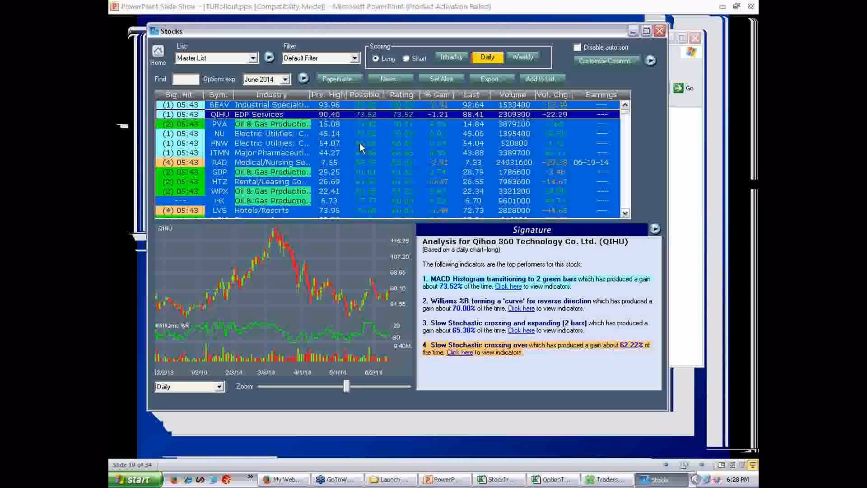
{"action": "mouse_move", "coordinate": [370, 172]}
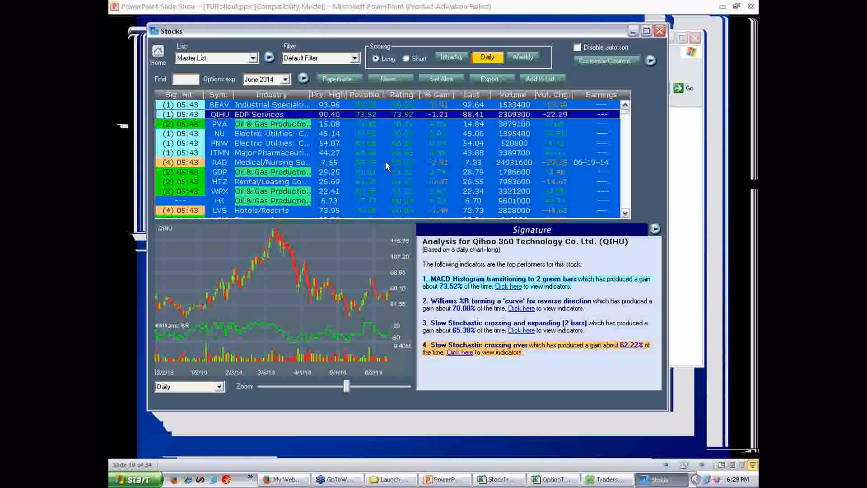
{"action": "mouse_move", "coordinate": [383, 165]}
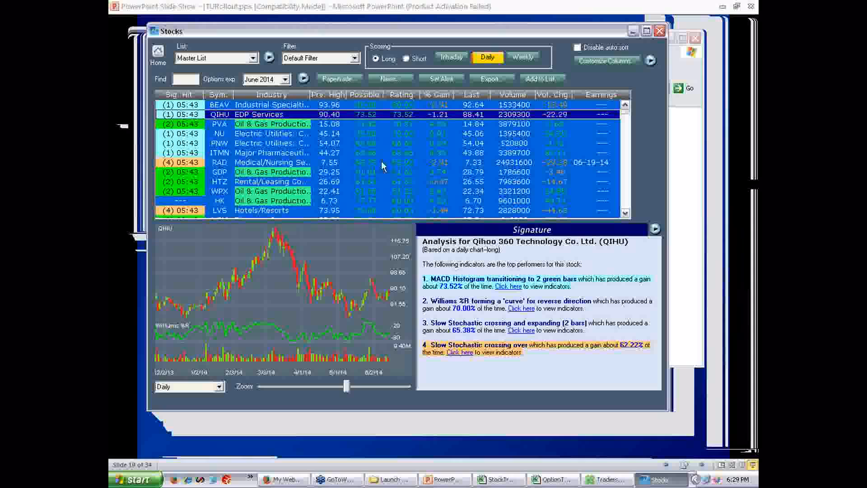
{"action": "mouse_move", "coordinate": [381, 168]}
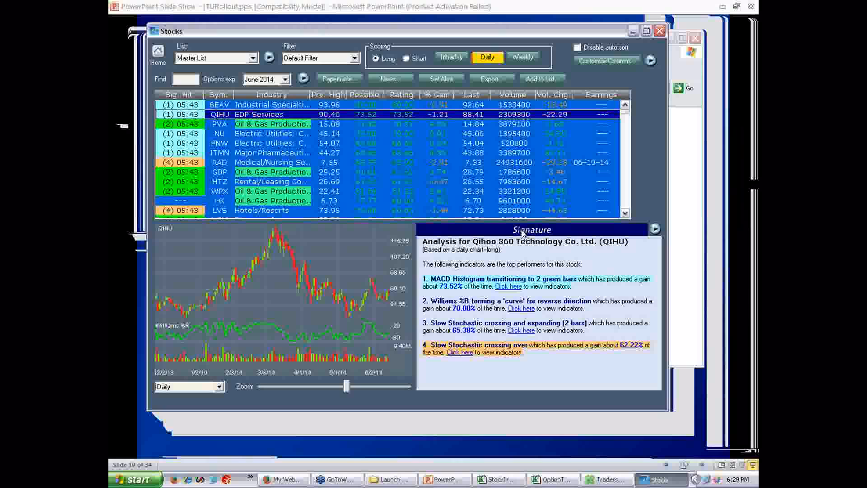
{"action": "mouse_move", "coordinate": [469, 236]}
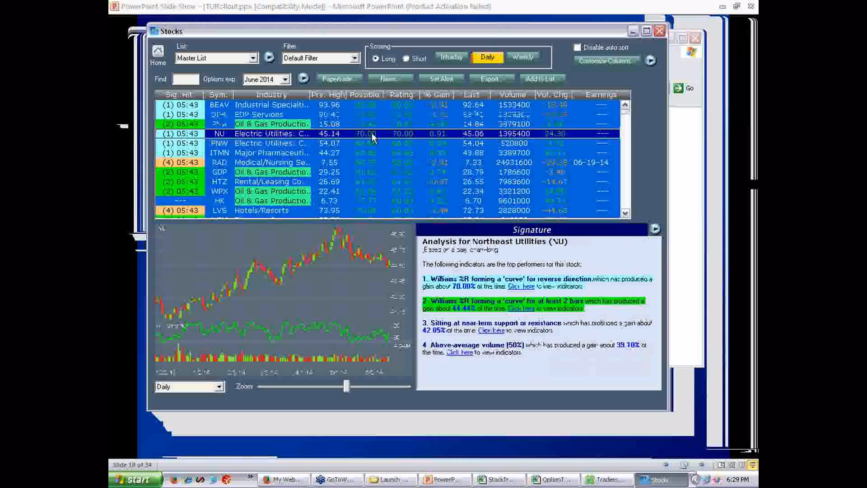
{"action": "mouse_move", "coordinate": [403, 198]}
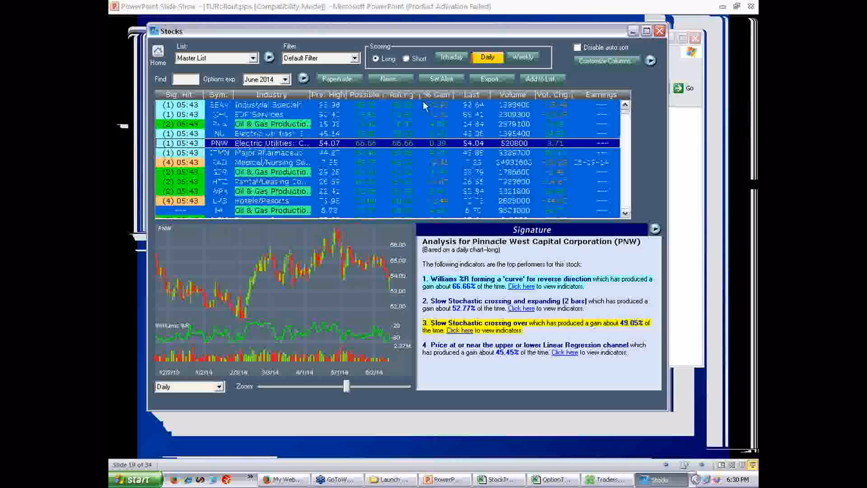
{"action": "mouse_move", "coordinate": [461, 171]}
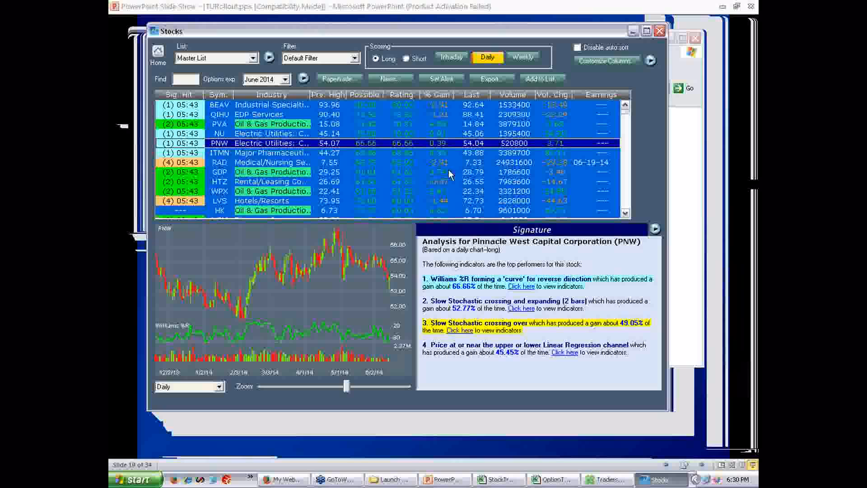
{"action": "mouse_move", "coordinate": [448, 185]}
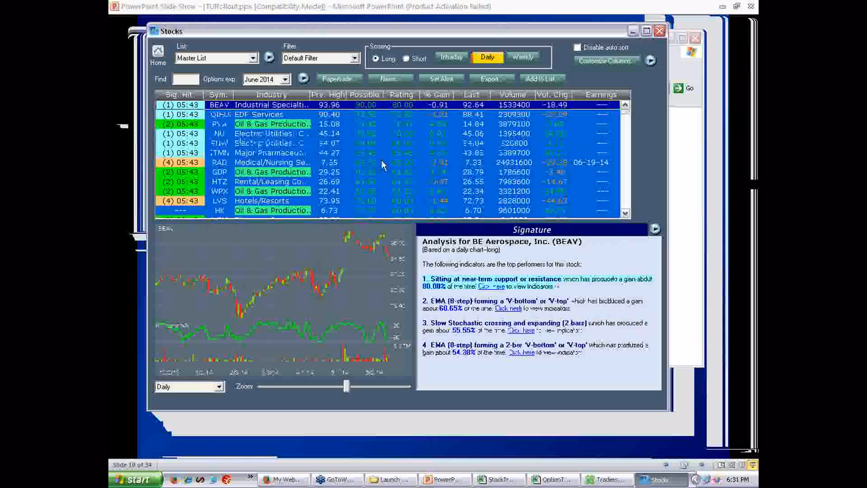
{"action": "mouse_move", "coordinate": [365, 164]}
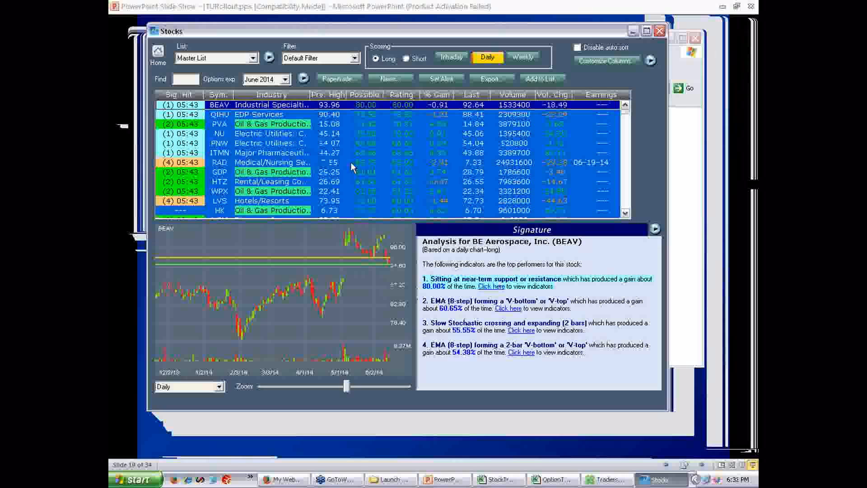
{"action": "mouse_move", "coordinate": [359, 176]}
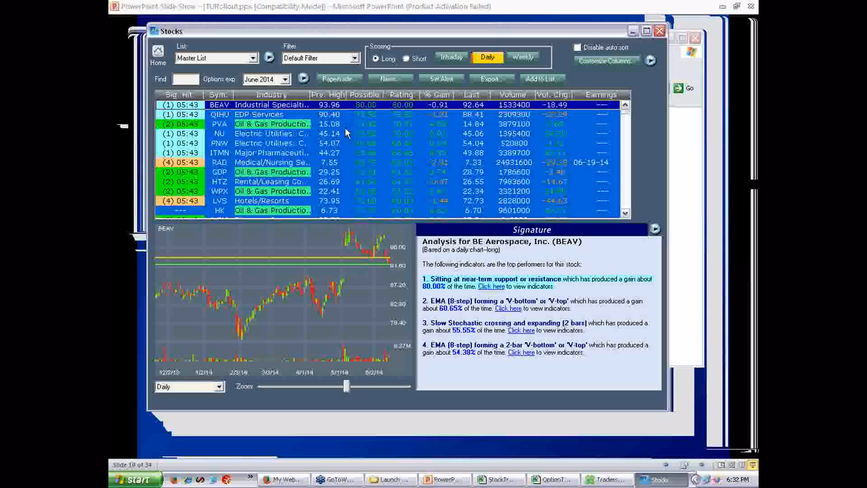
- Review a paper trade ticket and the Yahoo Finance news headlines for Penn Virginia (PVA), closing each
{"action": "left_click", "coordinate": [339, 78]}
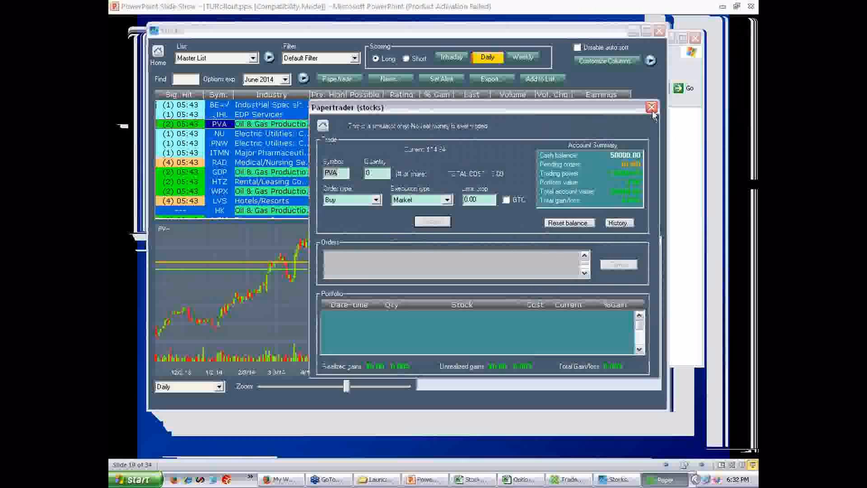
{"action": "left_click", "coordinate": [651, 106]}
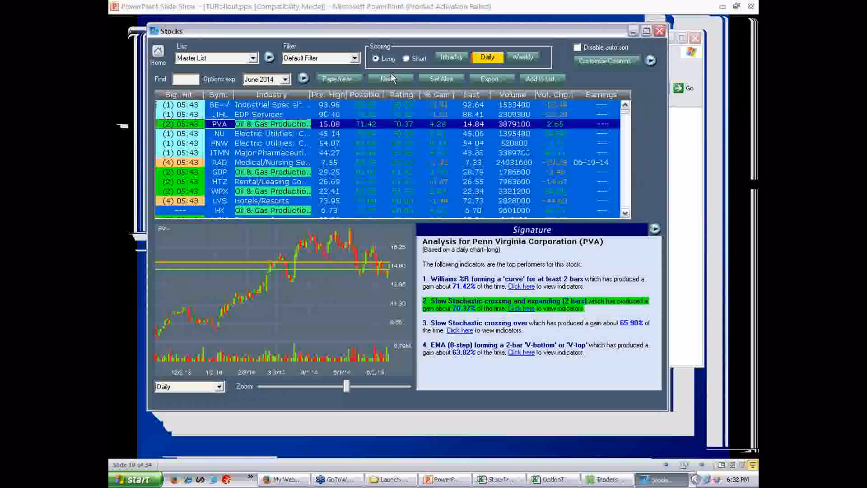
{"action": "left_click", "coordinate": [391, 78]}
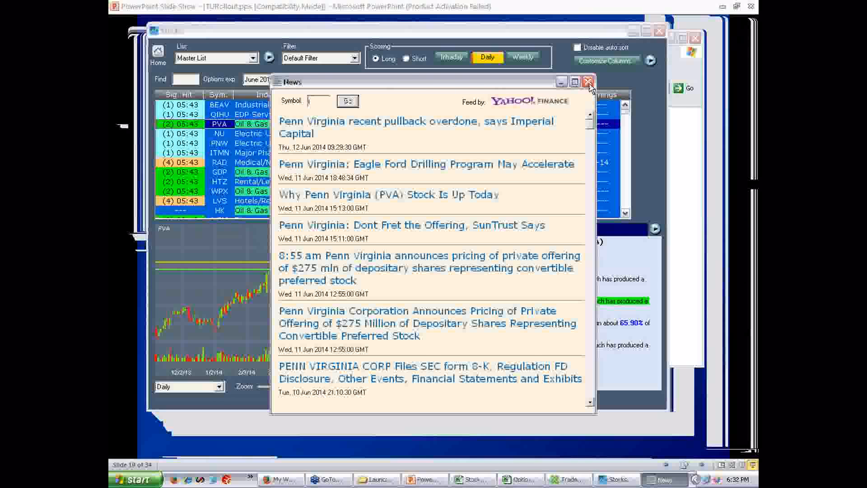
{"action": "left_click", "coordinate": [587, 81]}
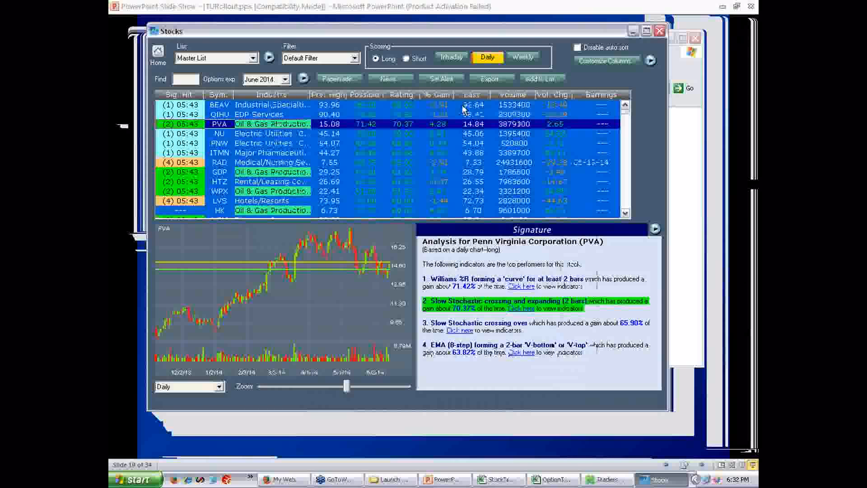
{"action": "left_click", "coordinate": [440, 78]}
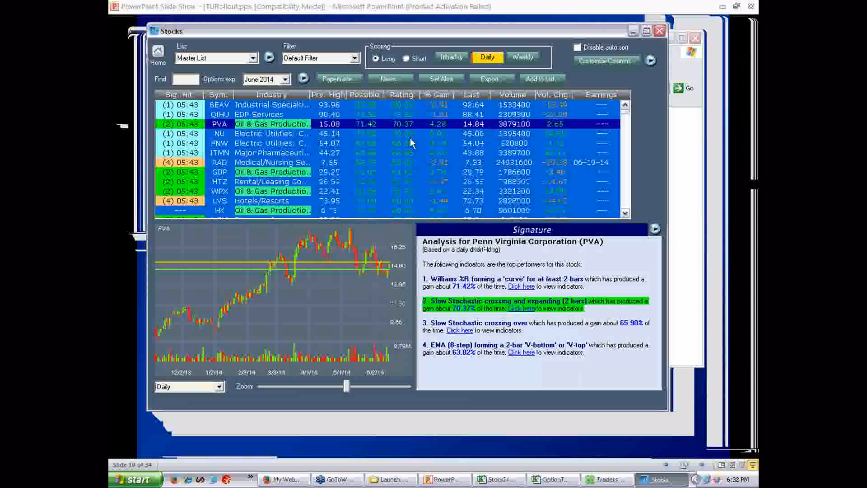
{"action": "mouse_move", "coordinate": [399, 145]}
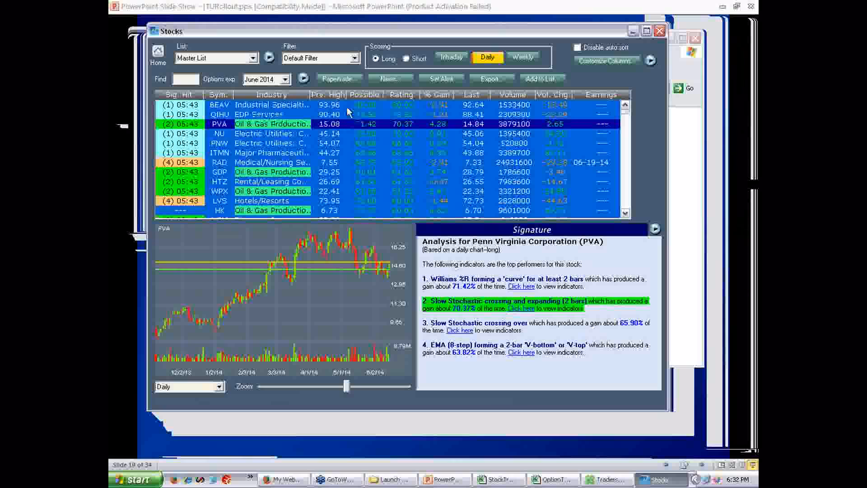
{"action": "mouse_move", "coordinate": [376, 153]}
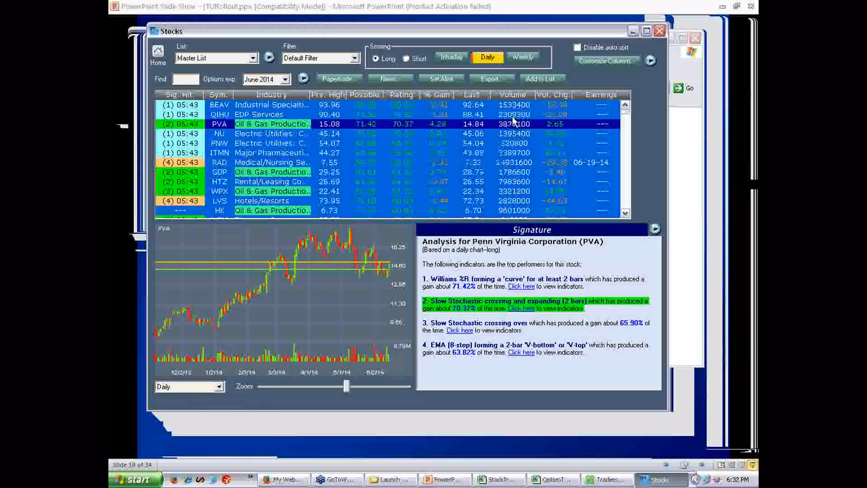
{"action": "mouse_move", "coordinate": [606, 61]}
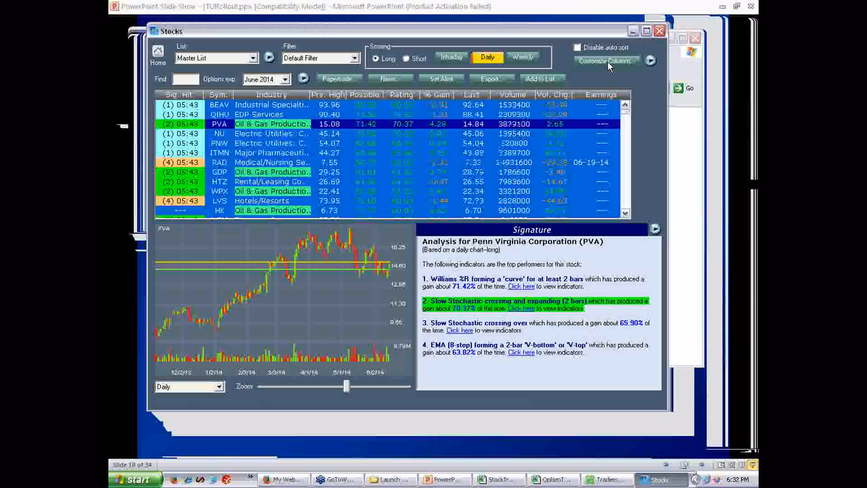
- Customize the stock list columns: Company replaces Industry, Beta added, Previous High removed
{"action": "left_click", "coordinate": [604, 60]}
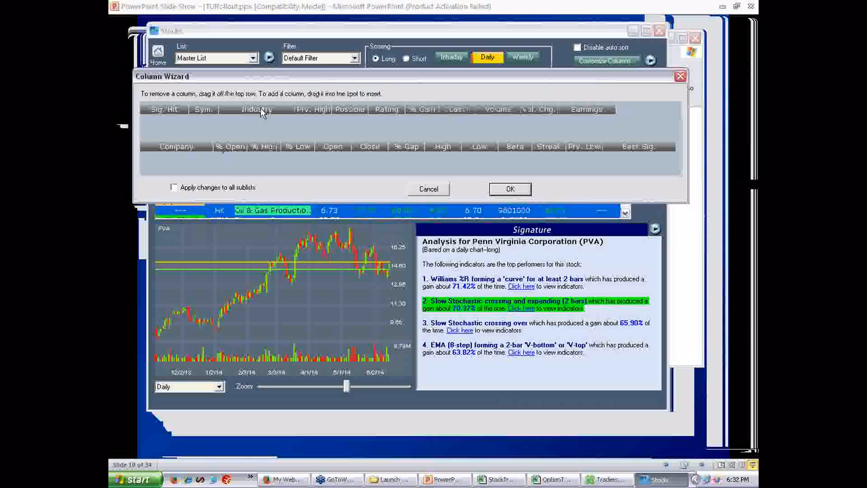
{"action": "left_click_drag", "start_coordinate": [255, 109], "coordinate": [255, 137]}
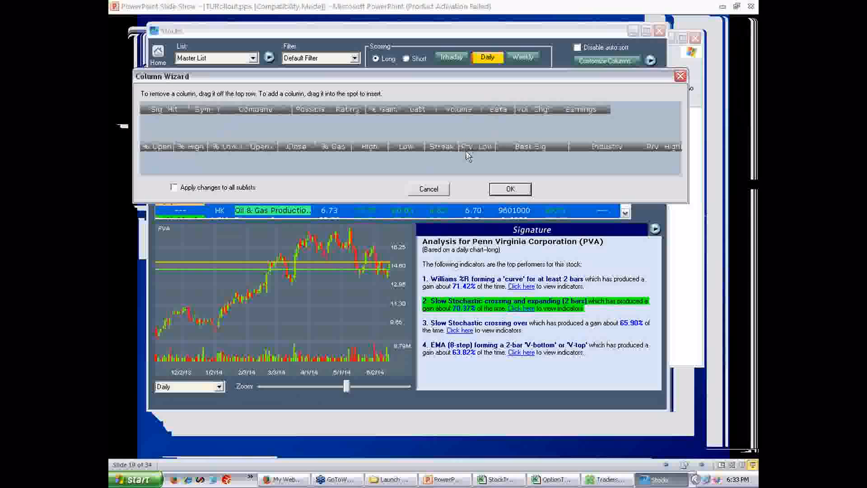
{"action": "mouse_move", "coordinate": [459, 159]}
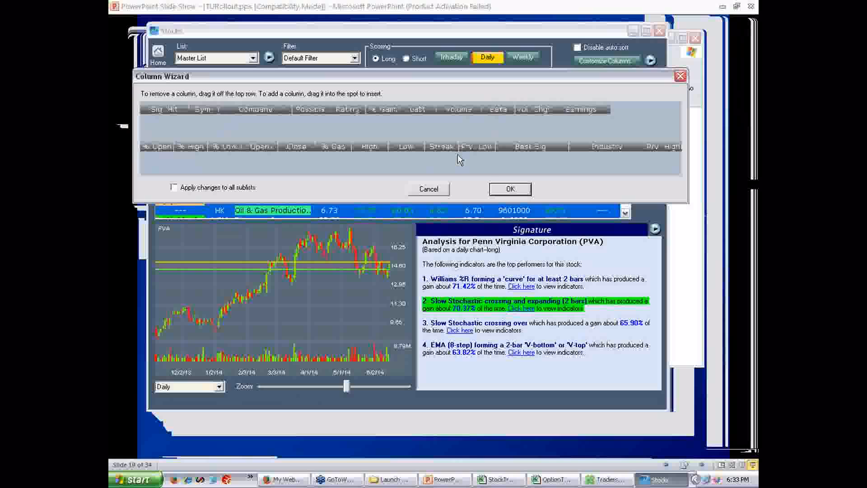
{"action": "left_click", "coordinate": [428, 188]}
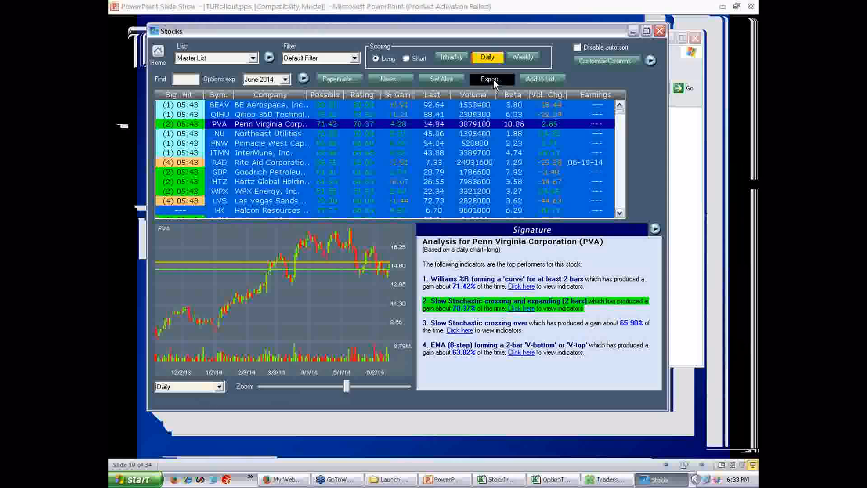
- Export the Symbol, Company and Earnings columns of the stock list to a text file
{"action": "left_click", "coordinate": [491, 79]}
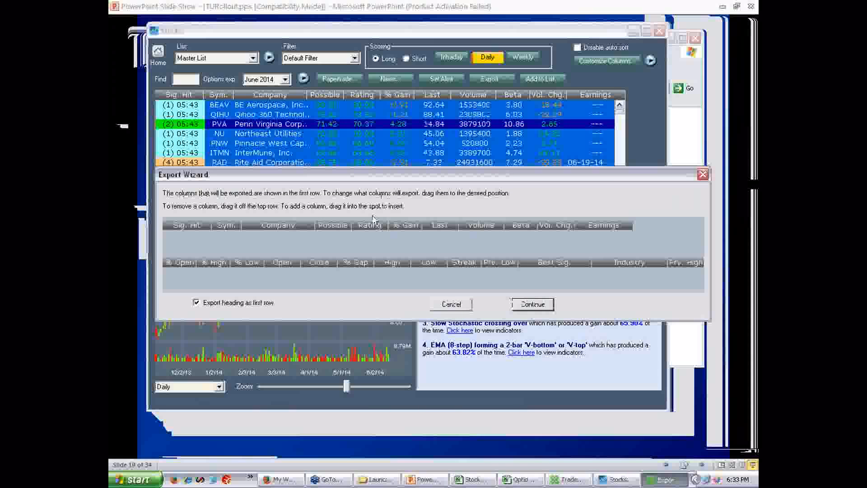
{"action": "mouse_move", "coordinate": [337, 255]}
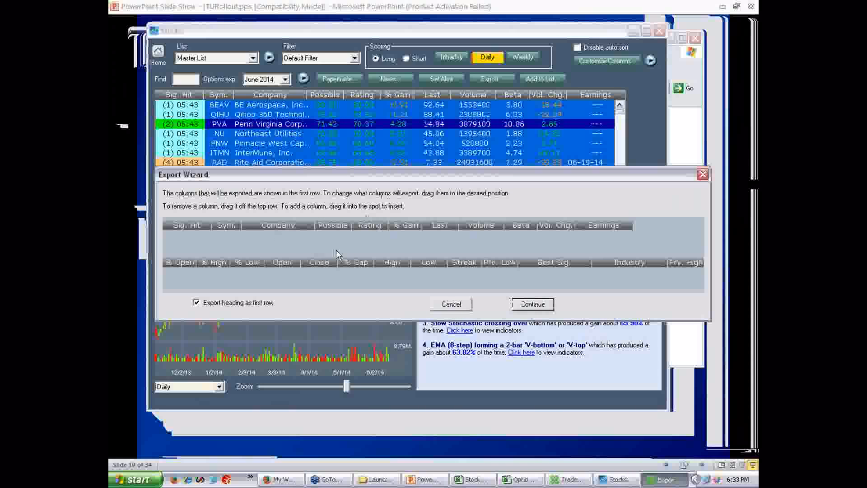
{"action": "mouse_move", "coordinate": [287, 236]}
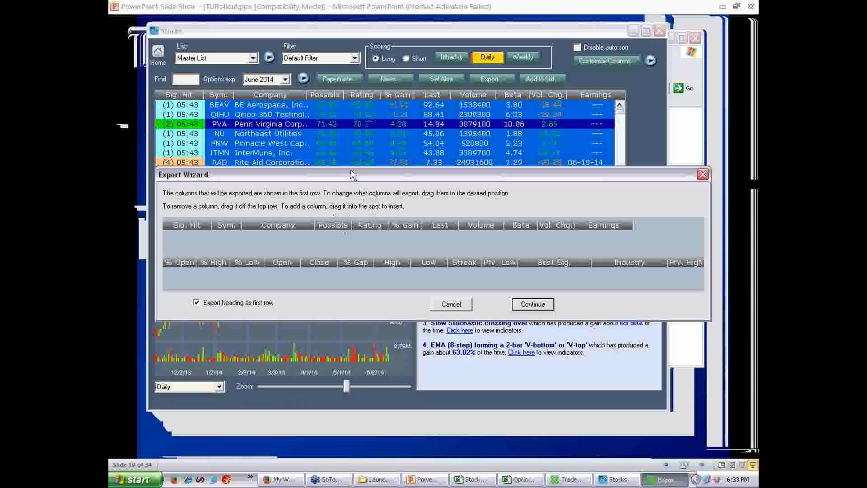
{"action": "mouse_move", "coordinate": [187, 227]}
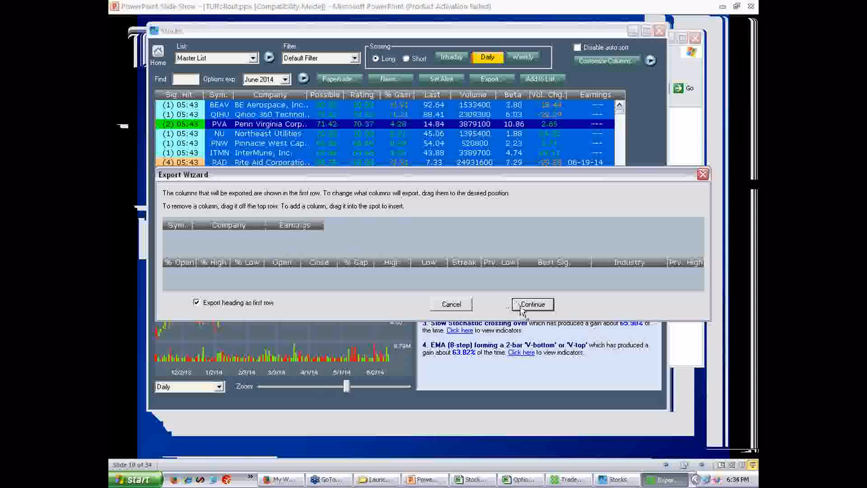
{"action": "left_click", "coordinate": [530, 304]}
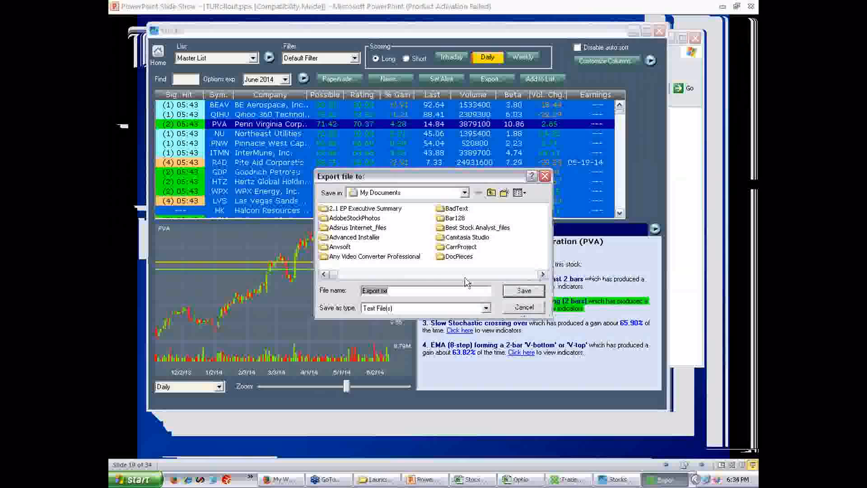
{"action": "left_click", "coordinate": [522, 307]}
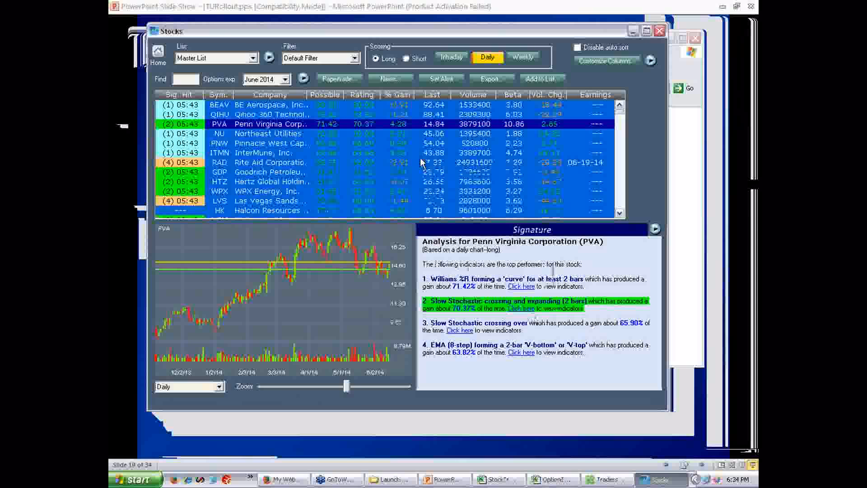
{"action": "mouse_move", "coordinate": [415, 159]}
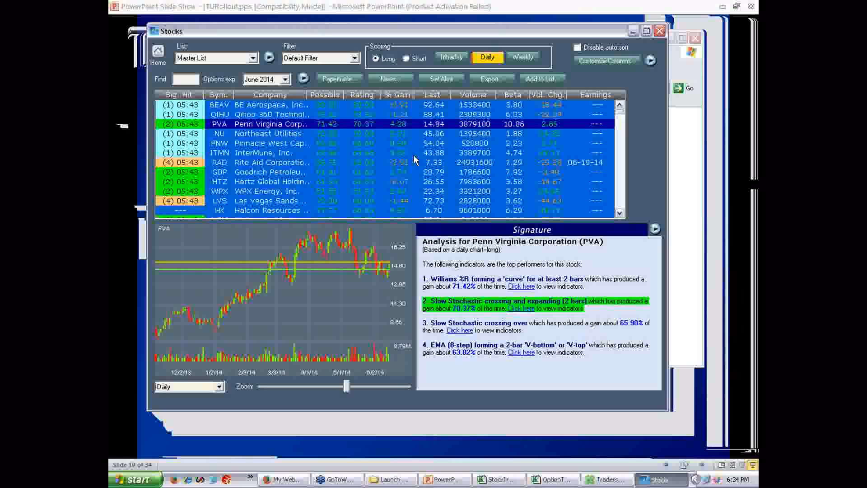
{"action": "mouse_move", "coordinate": [400, 146]}
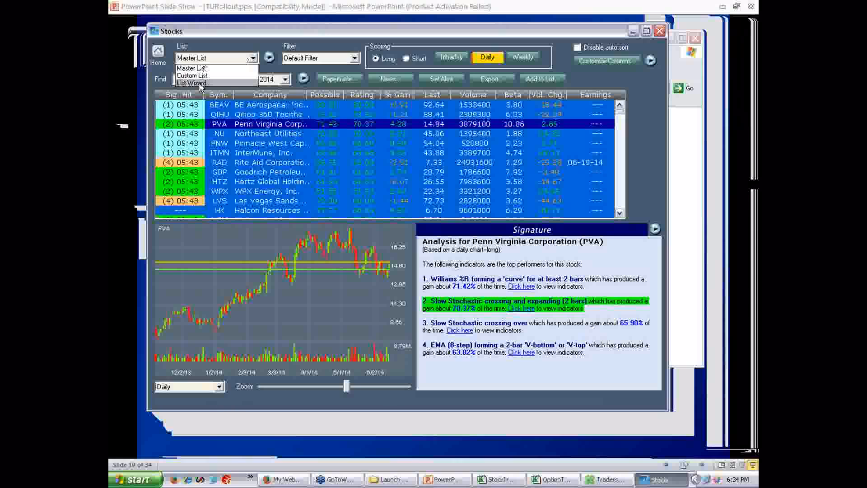
- Create a new list in the Custom List Wizard named "Gar's Super Watchlist"
{"action": "left_click", "coordinate": [191, 83]}
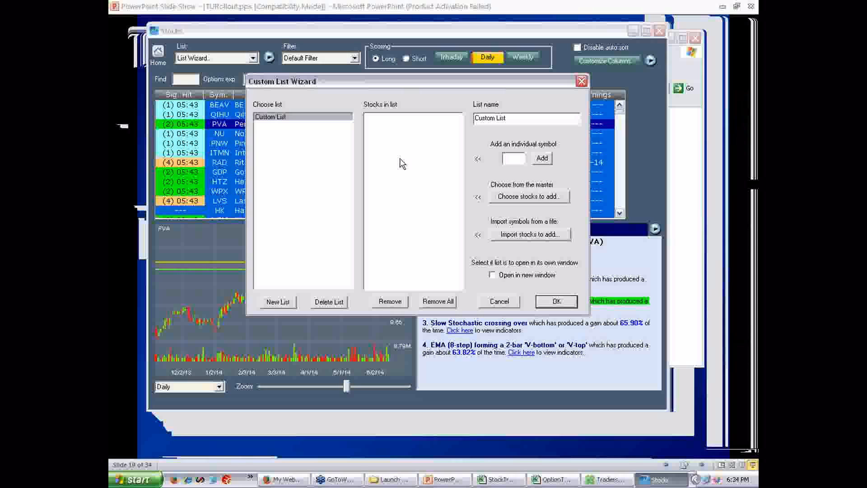
{"action": "mouse_move", "coordinate": [395, 159]}
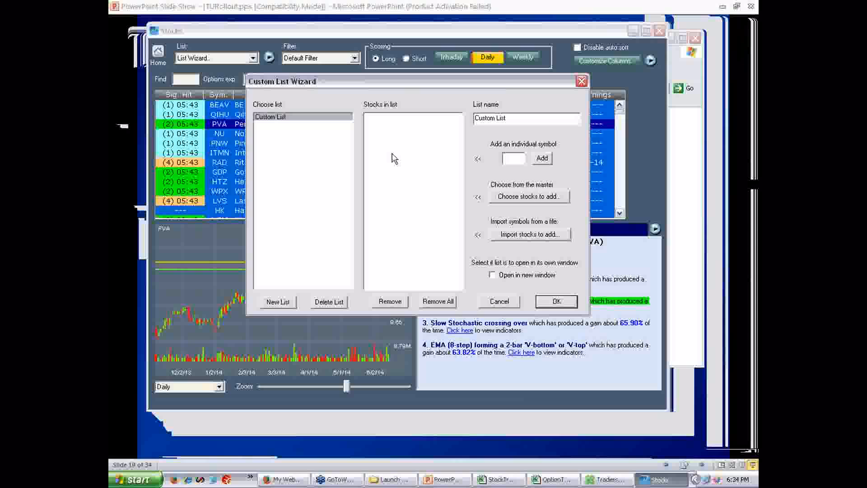
{"action": "mouse_move", "coordinate": [307, 243]}
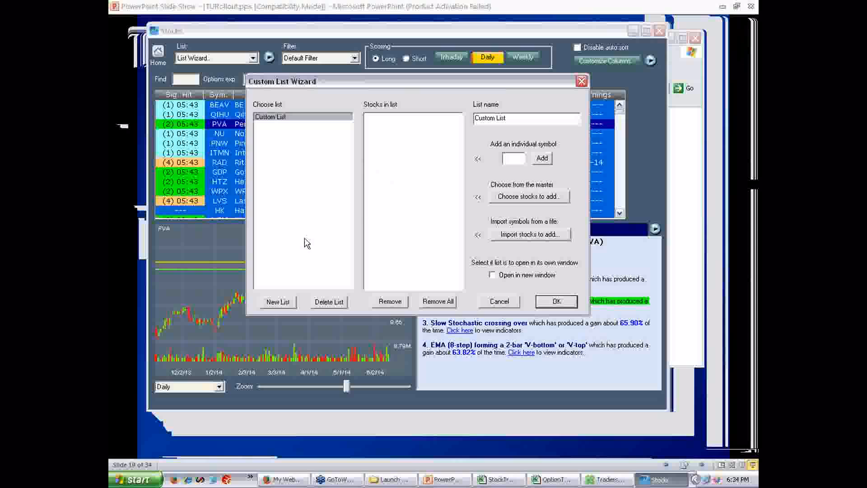
{"action": "left_click", "coordinate": [278, 301]}
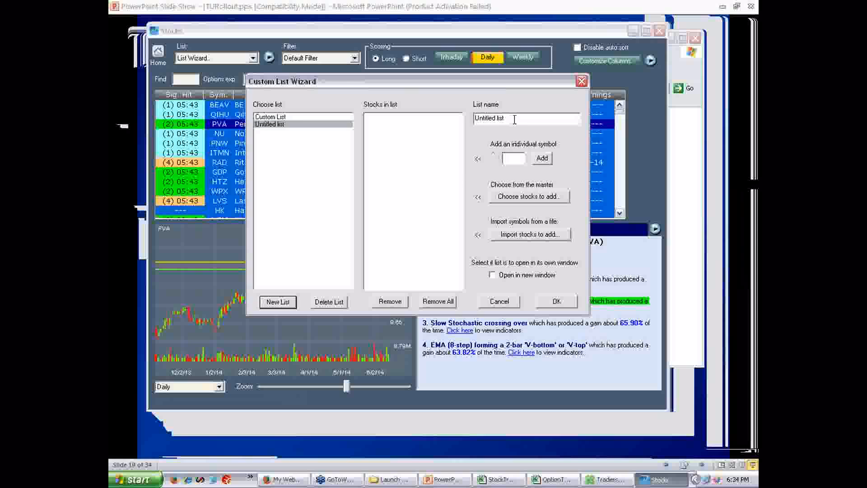
{"action": "type", "text": "Gar's Super Watchlis"}
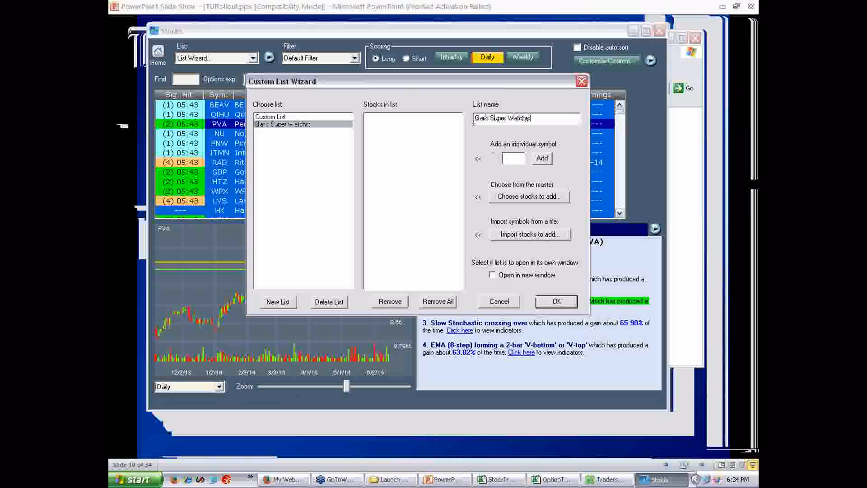
{"action": "mouse_move", "coordinate": [415, 145]}
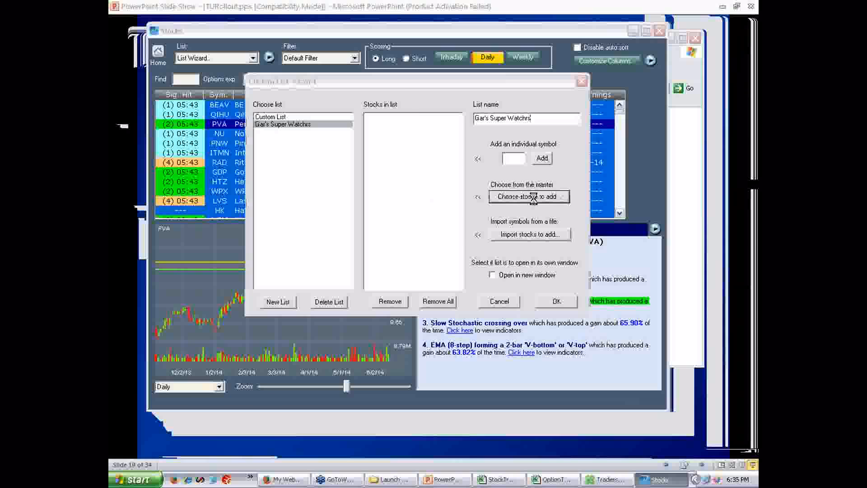
- Add the master-list range FMBI through FOE, ten stocks, to Gar's Super Watchlist
{"action": "left_click", "coordinate": [528, 195]}
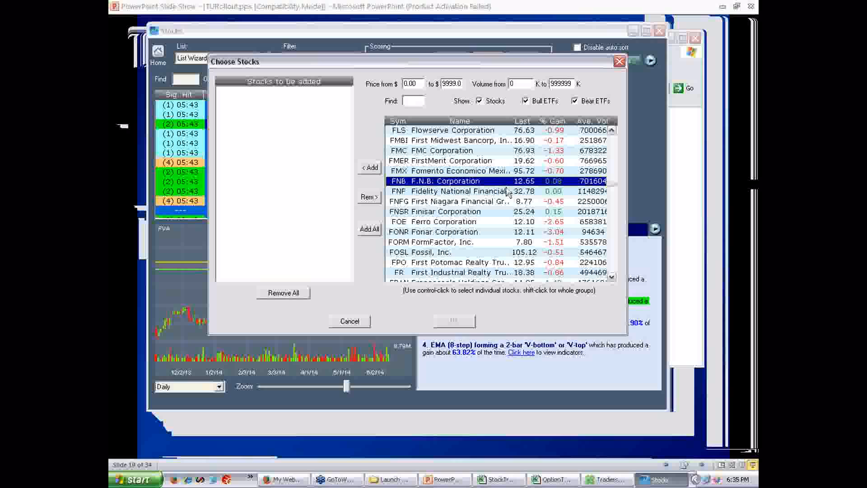
{"action": "left_click", "coordinate": [459, 140]}
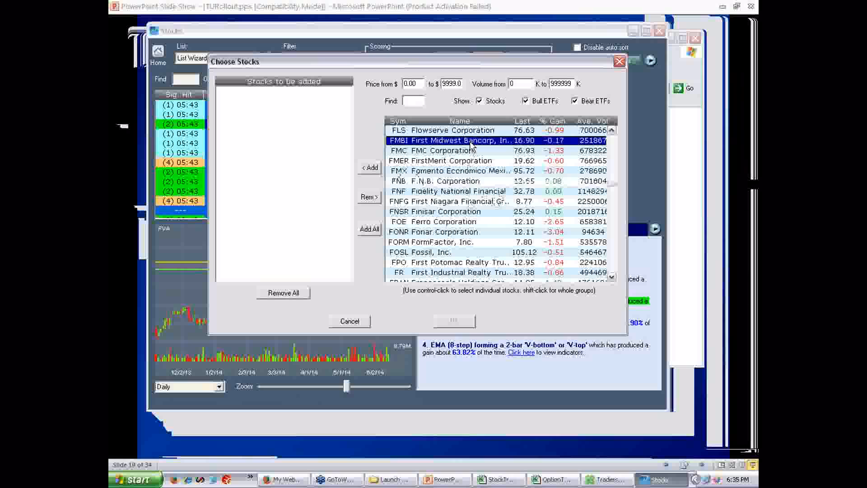
{"action": "left_click", "coordinate": [369, 167]}
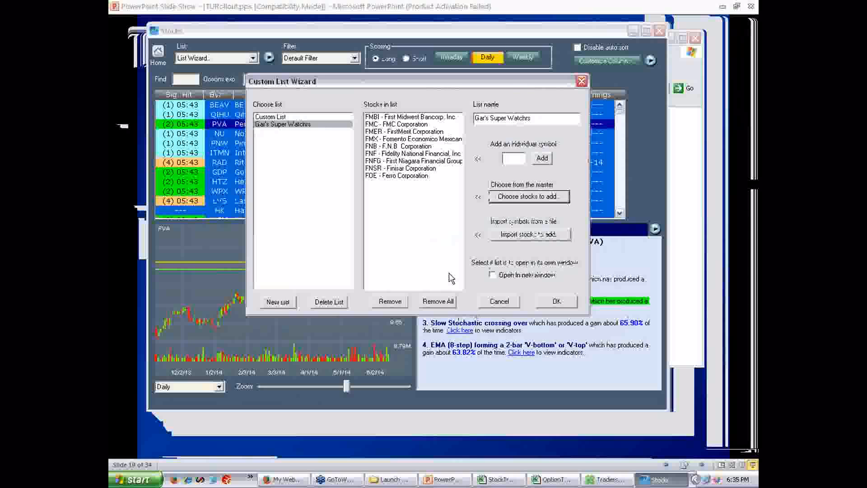
{"action": "mouse_move", "coordinate": [424, 247]}
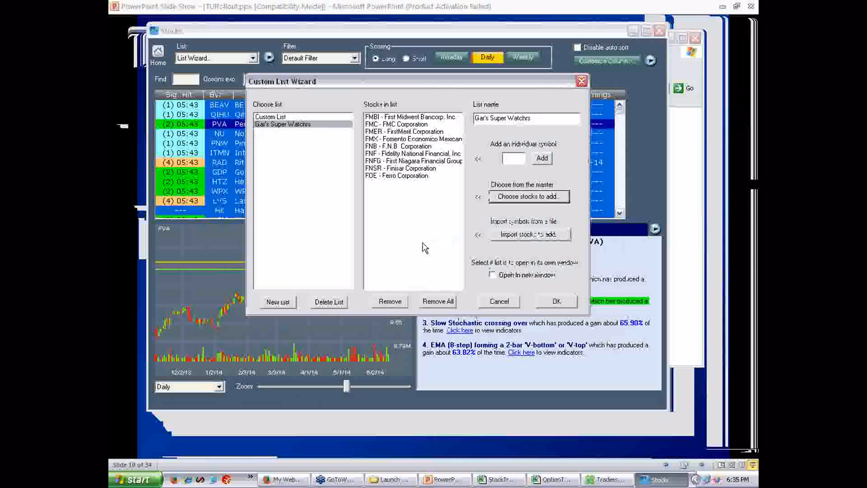
{"action": "mouse_move", "coordinate": [431, 250]}
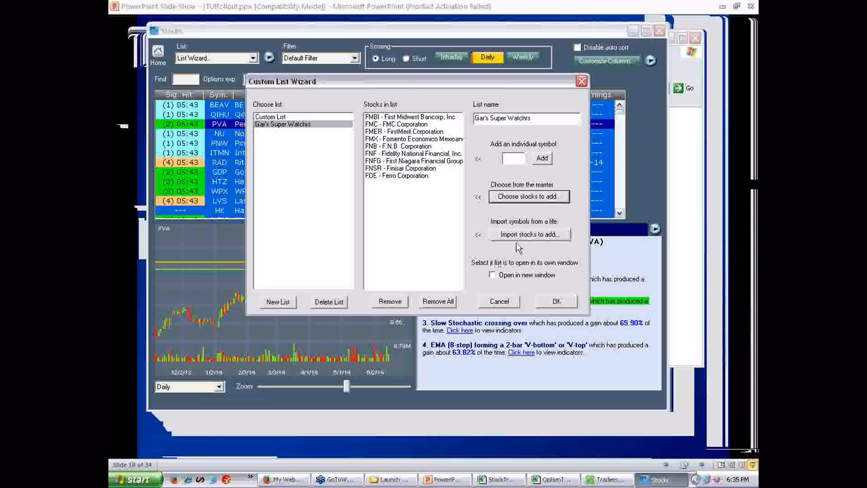
- Add AAPL as an individual symbol to the watch list and save the list
{"action": "left_click", "coordinate": [528, 234]}
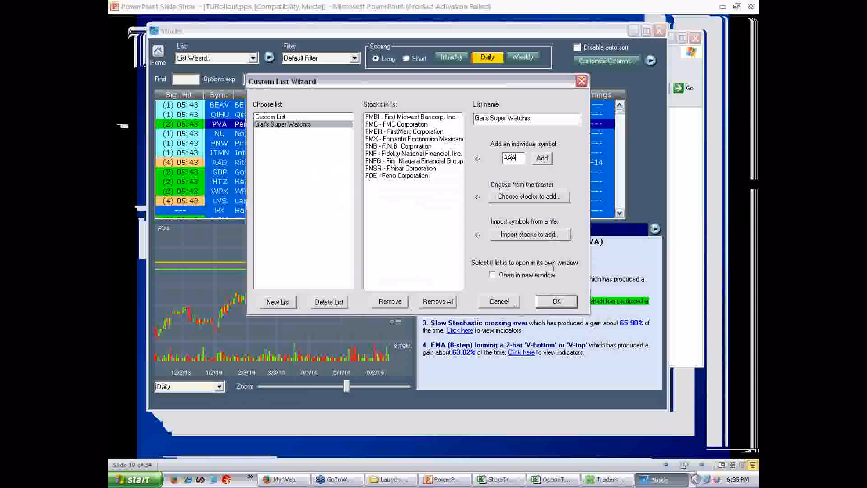
{"action": "type", "text": "AAPL"}
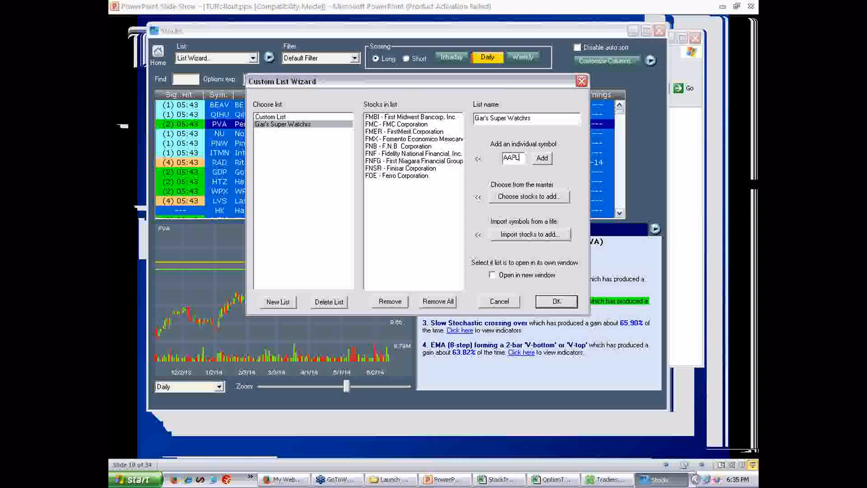
{"action": "left_click", "coordinate": [541, 158]}
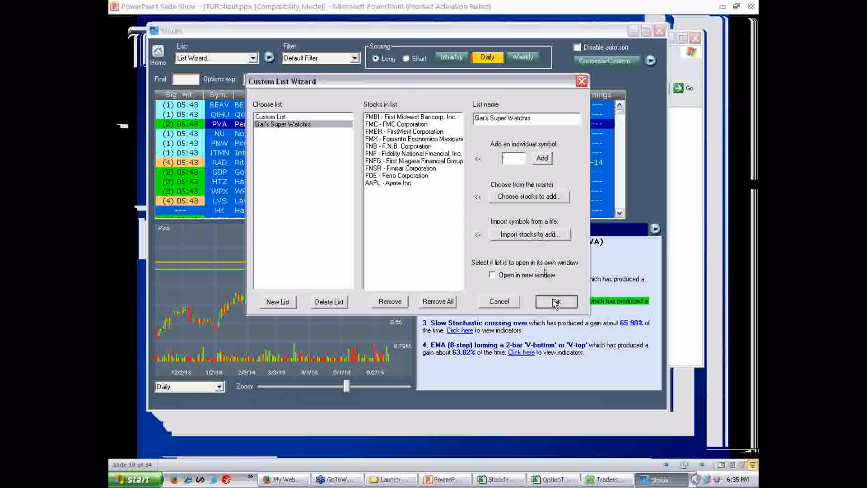
{"action": "left_click", "coordinate": [555, 302]}
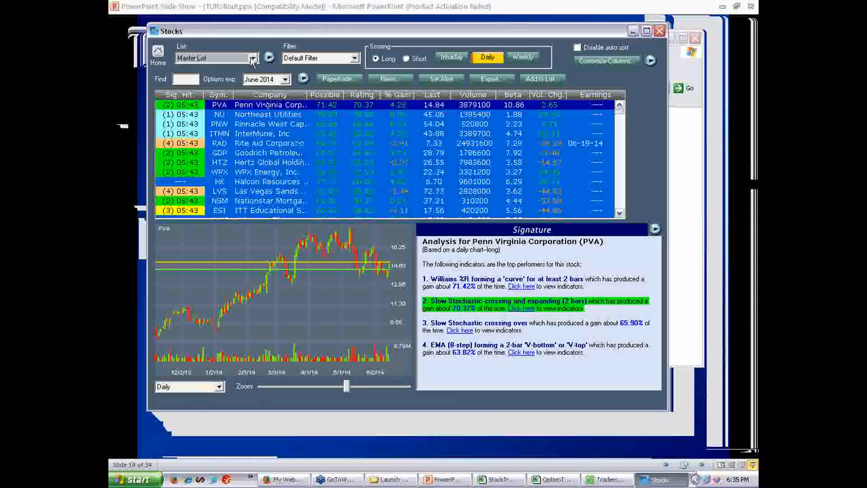
- Display Gar's Super Watchlist in the Stocks window, leaving the column settings unchanged
{"action": "left_click", "coordinate": [252, 58]}
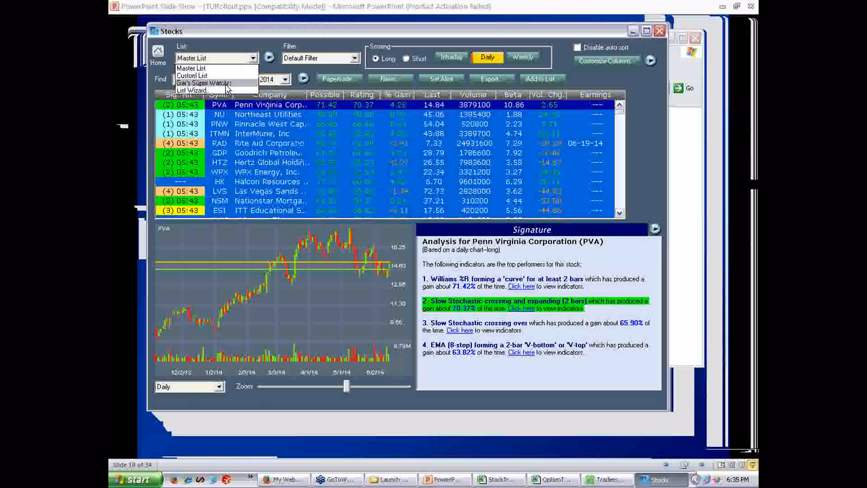
{"action": "left_click", "coordinate": [204, 83]}
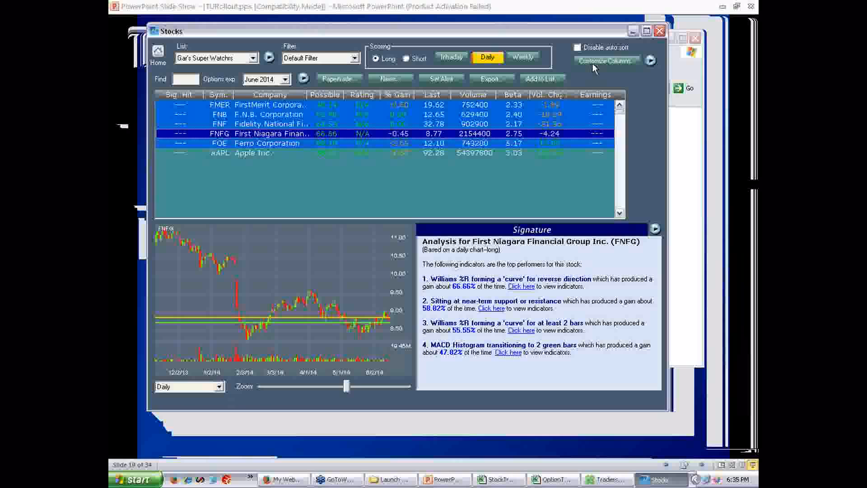
{"action": "left_click", "coordinate": [606, 61]}
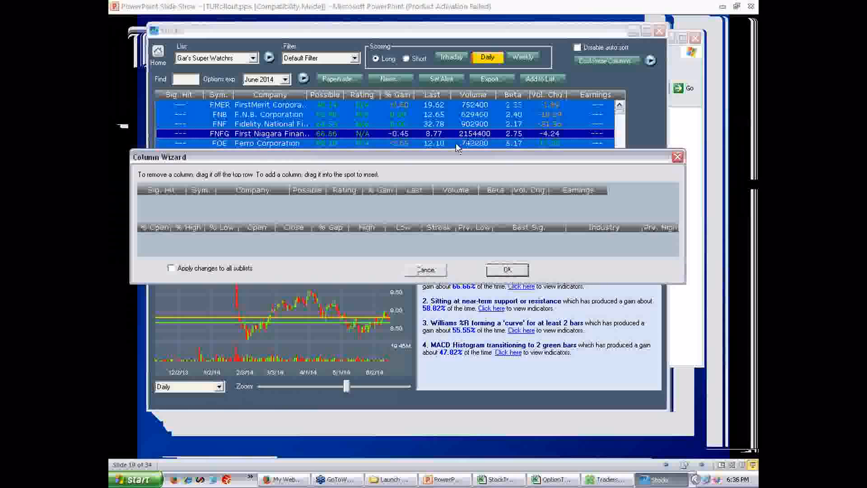
{"action": "left_click", "coordinate": [506, 270]}
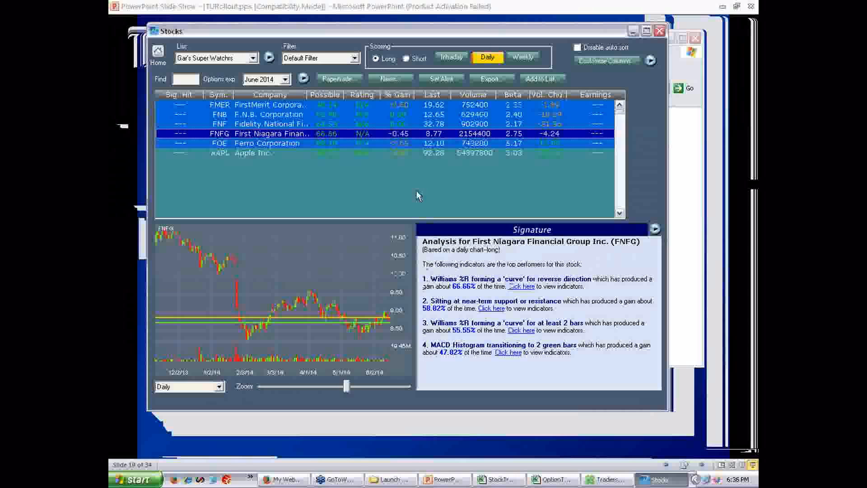
{"action": "mouse_move", "coordinate": [354, 162]}
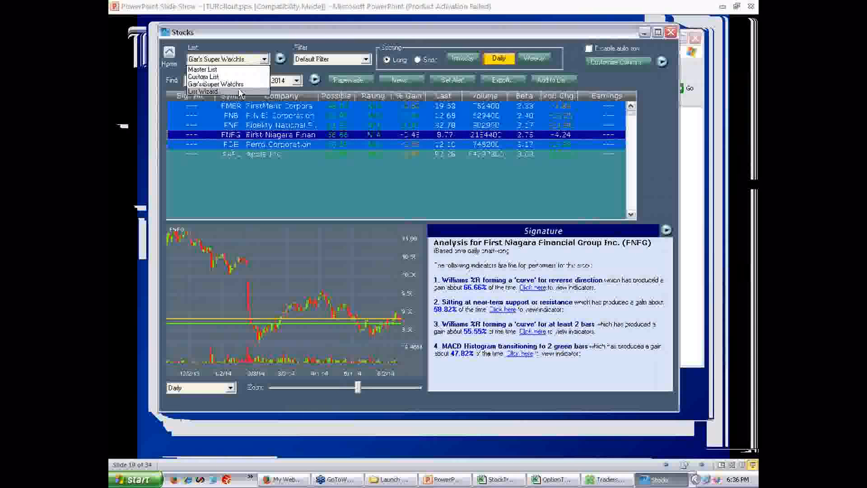
- Set Gar's Super Watchlist to open in its own window in the Custom List Wizard
{"action": "left_click", "coordinate": [203, 91]}
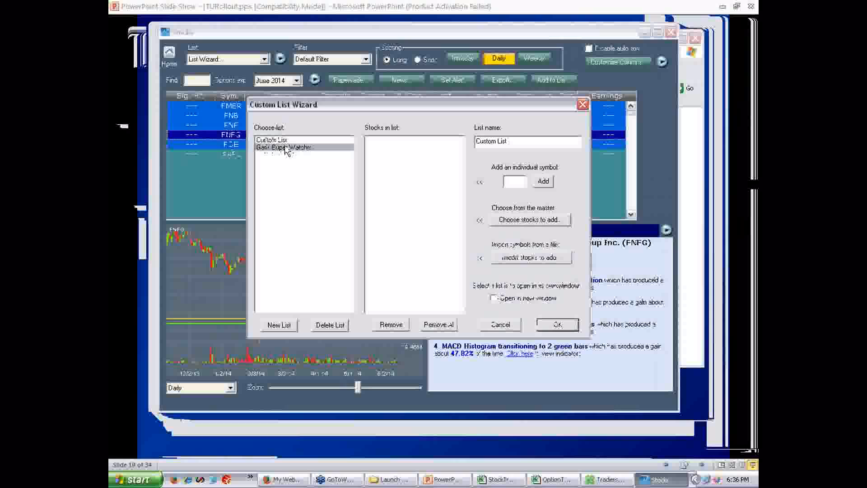
{"action": "left_click", "coordinate": [285, 147]}
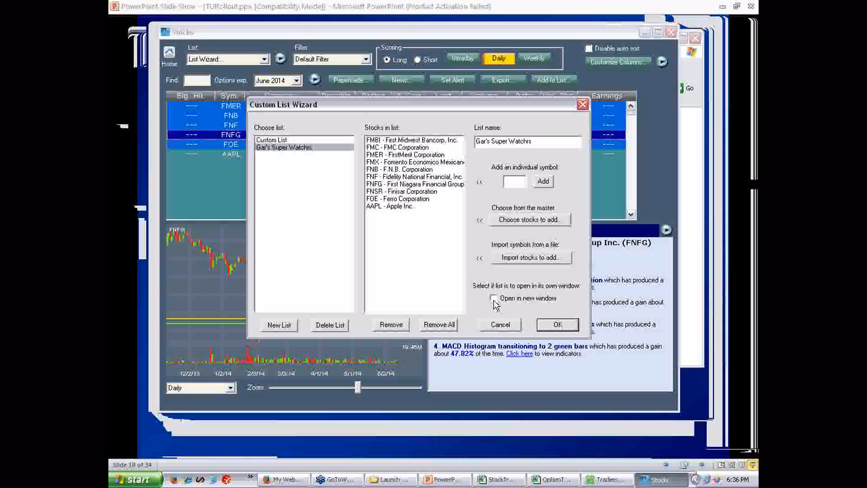
{"action": "left_click", "coordinate": [493, 297]}
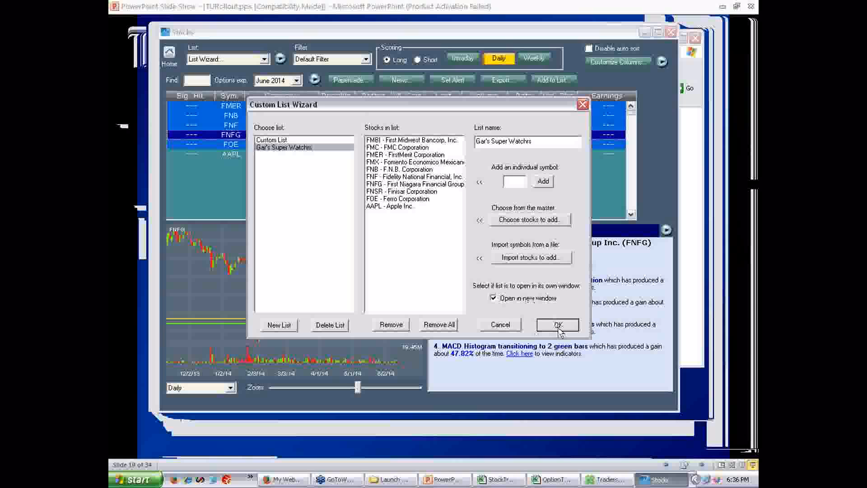
{"action": "left_click", "coordinate": [556, 324]}
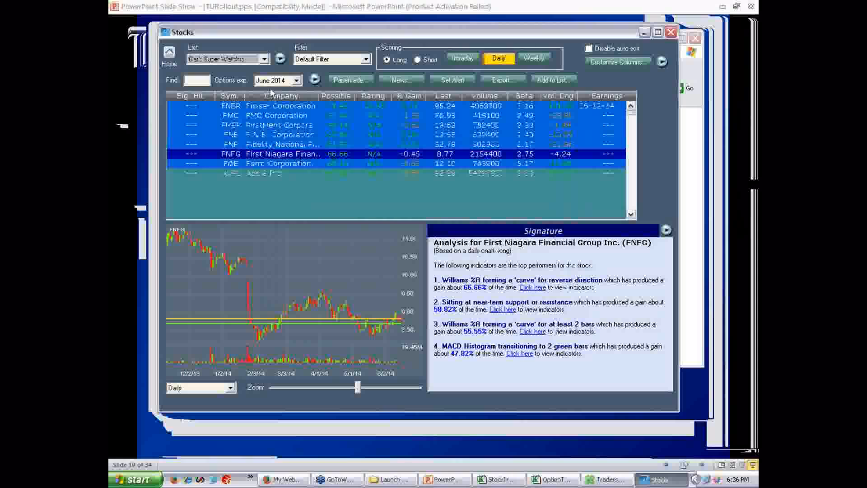
- Open Gar's Super Watchlist in a separate window alongside the main Stocks window
{"action": "left_click", "coordinate": [265, 58]}
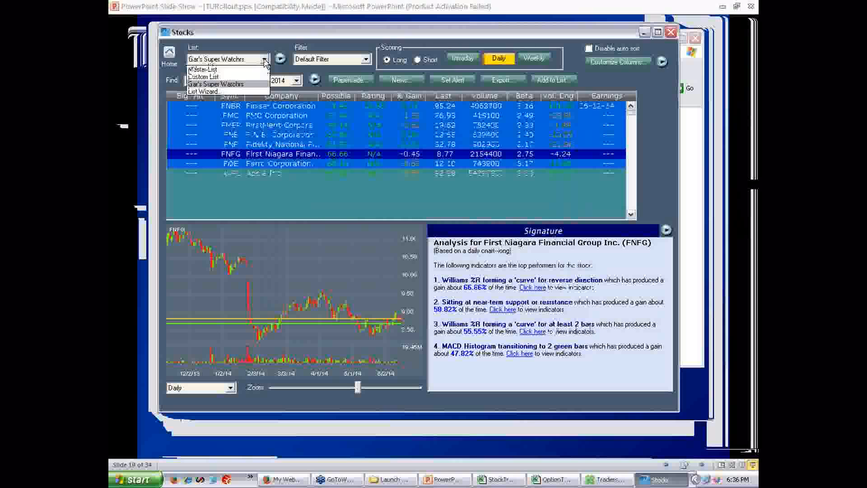
{"action": "left_click", "coordinate": [203, 69]}
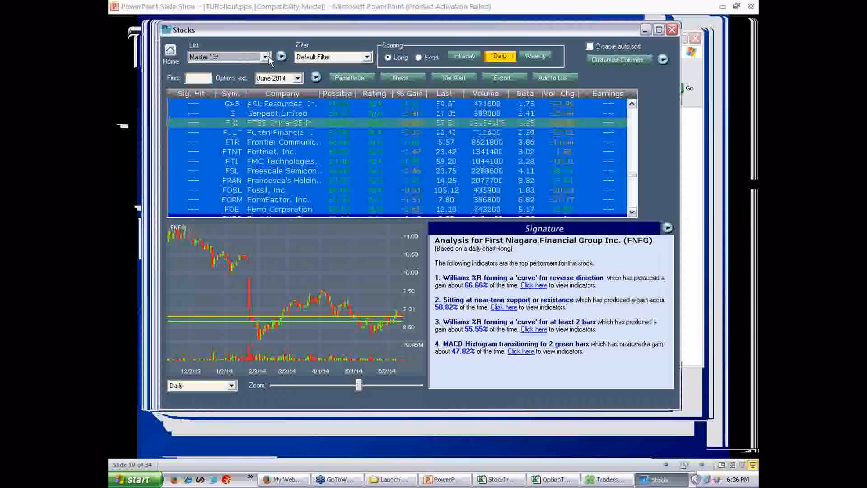
{"action": "left_click", "coordinate": [264, 56]}
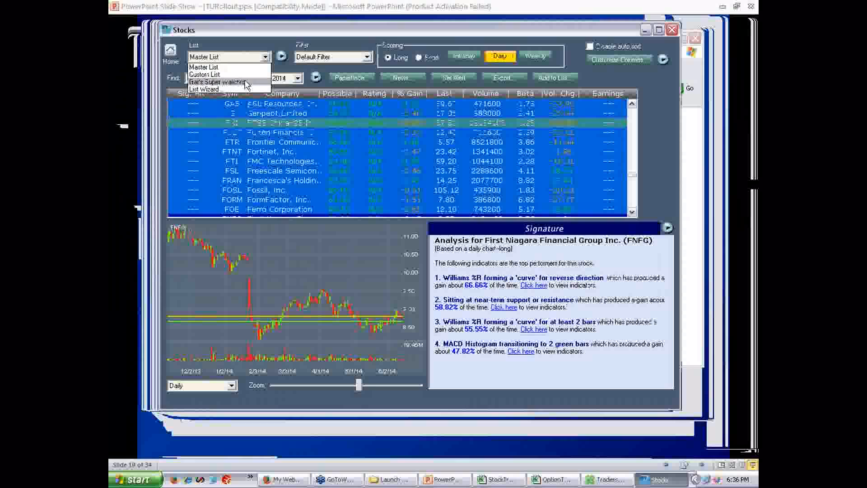
{"action": "left_click", "coordinate": [214, 82]}
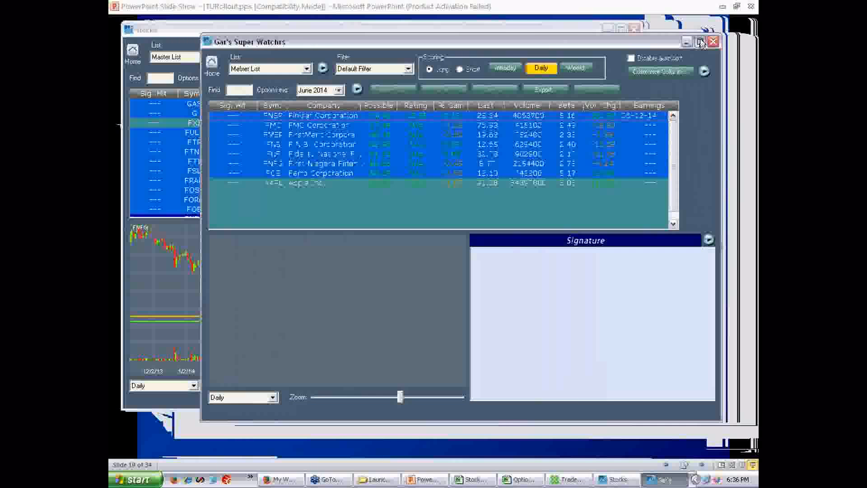
- Switch the watch list window between intraday and daily scoring to compare the scores
{"action": "left_click", "coordinate": [701, 42]}
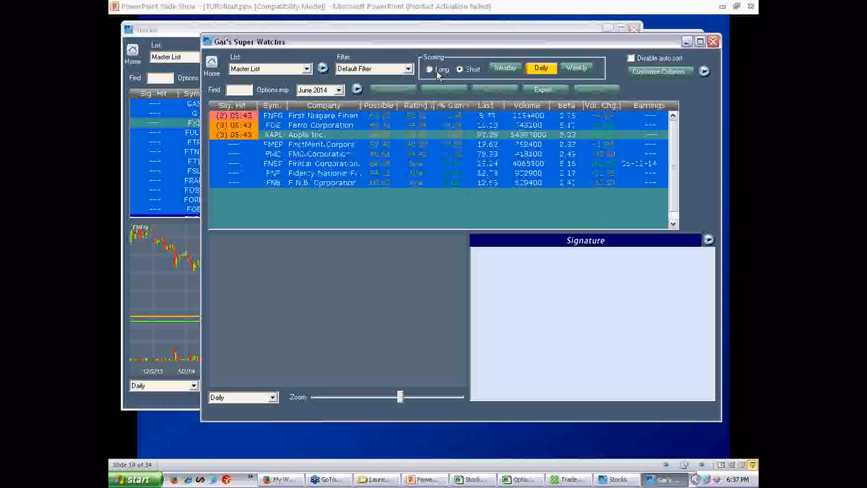
{"action": "left_click", "coordinate": [504, 67]}
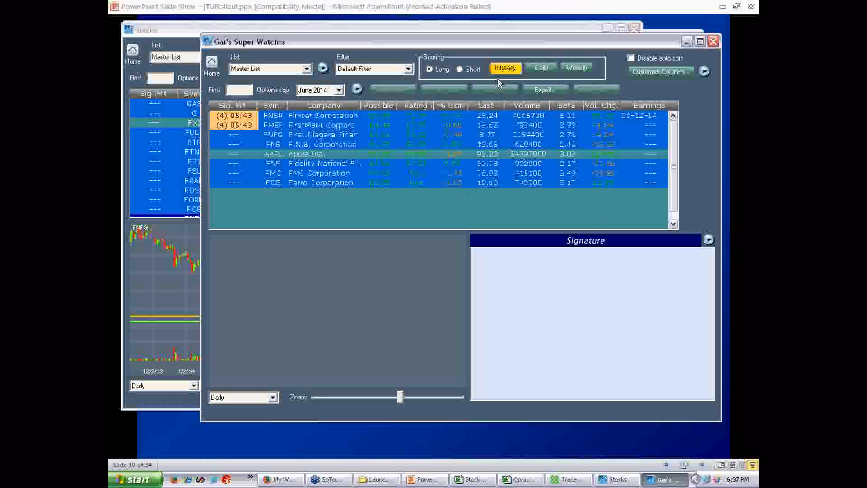
{"action": "left_click", "coordinate": [540, 67]}
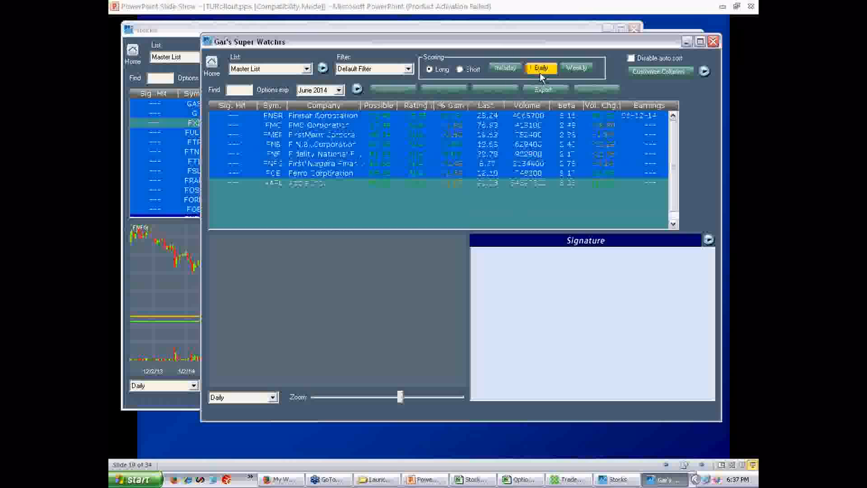
{"action": "left_click", "coordinate": [575, 68]}
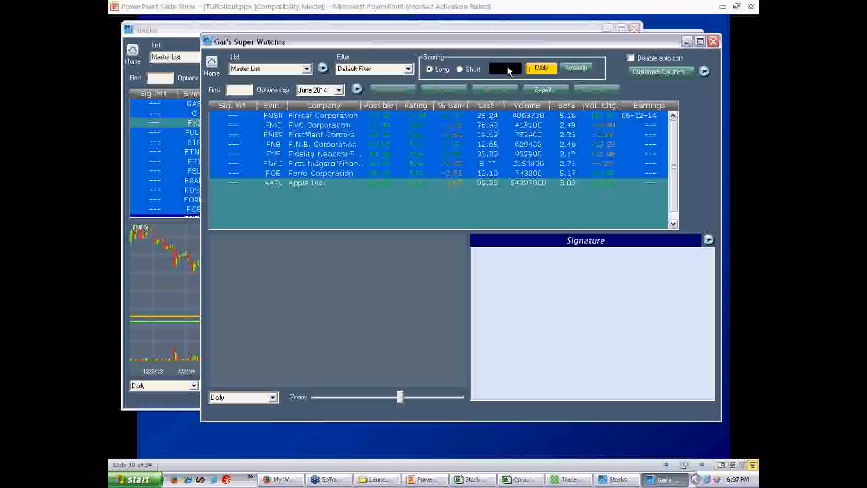
{"action": "left_click", "coordinate": [504, 68]}
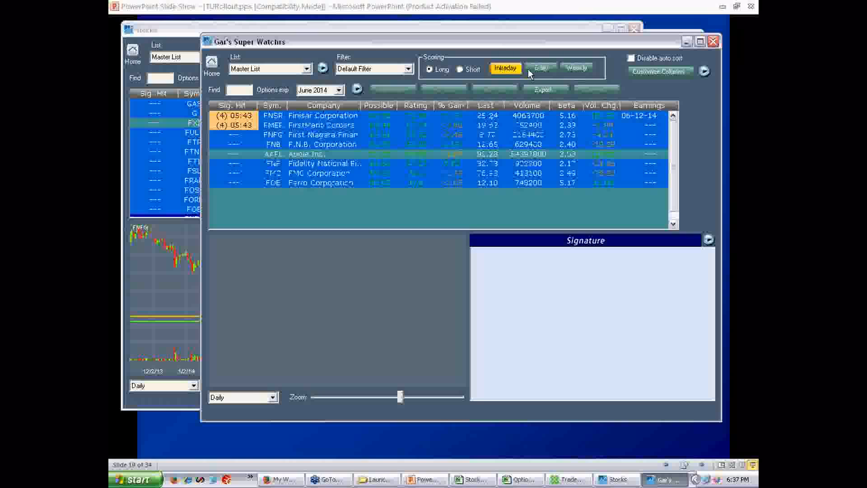
{"action": "left_click", "coordinate": [540, 67]}
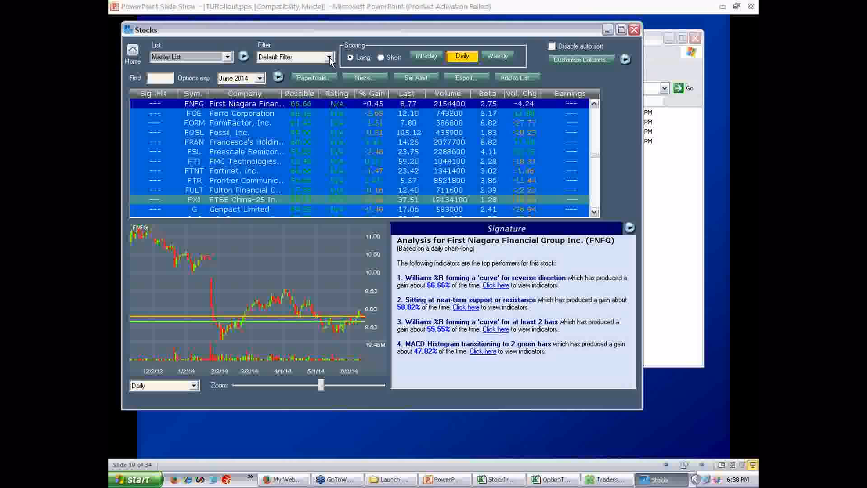
- Filter the Stocks list by Bull ETFs, then by Bear ETFs, from the preset filter choices
{"action": "left_click", "coordinate": [329, 57]}
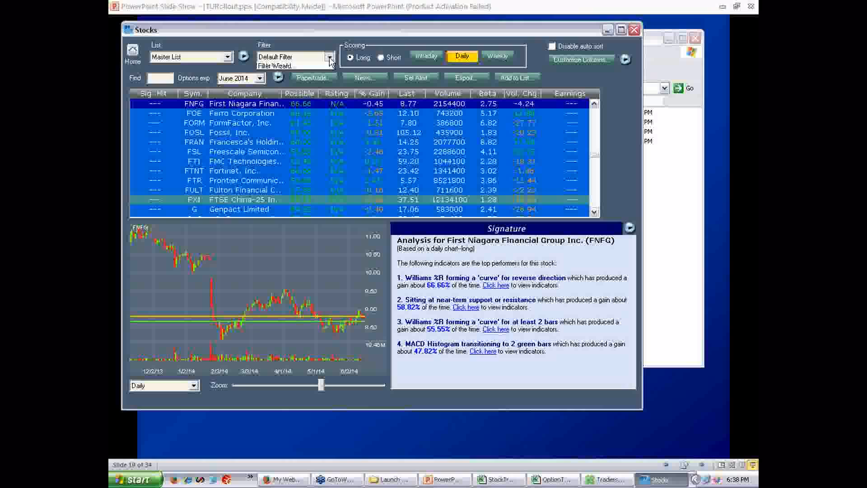
{"action": "left_click", "coordinate": [330, 57]}
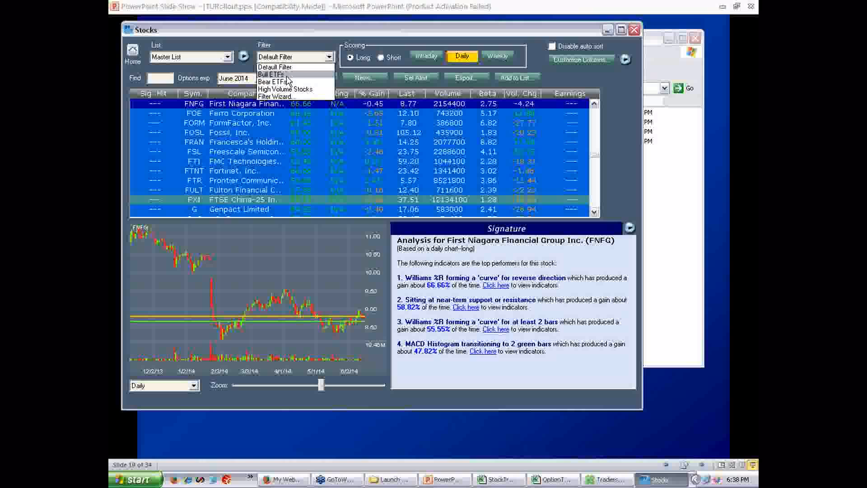
{"action": "mouse_move", "coordinate": [284, 89]}
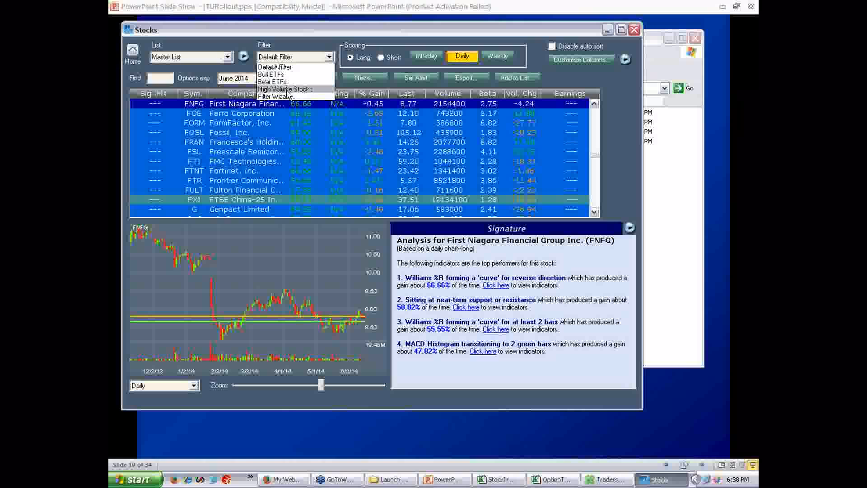
{"action": "mouse_move", "coordinate": [281, 75]}
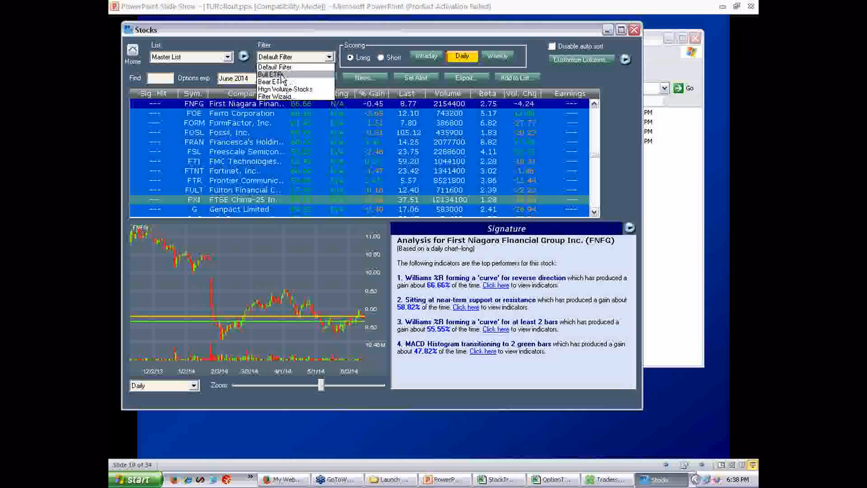
{"action": "left_click", "coordinate": [276, 74]}
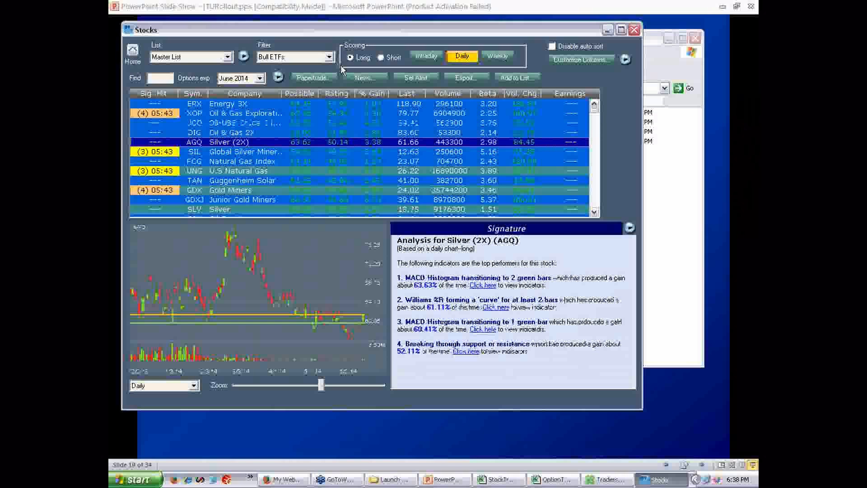
{"action": "left_click", "coordinate": [328, 57]}
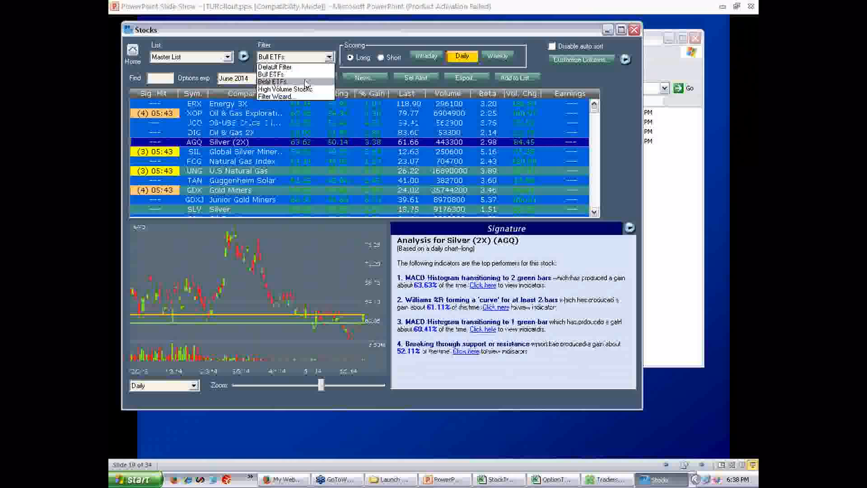
{"action": "left_click", "coordinate": [271, 81]}
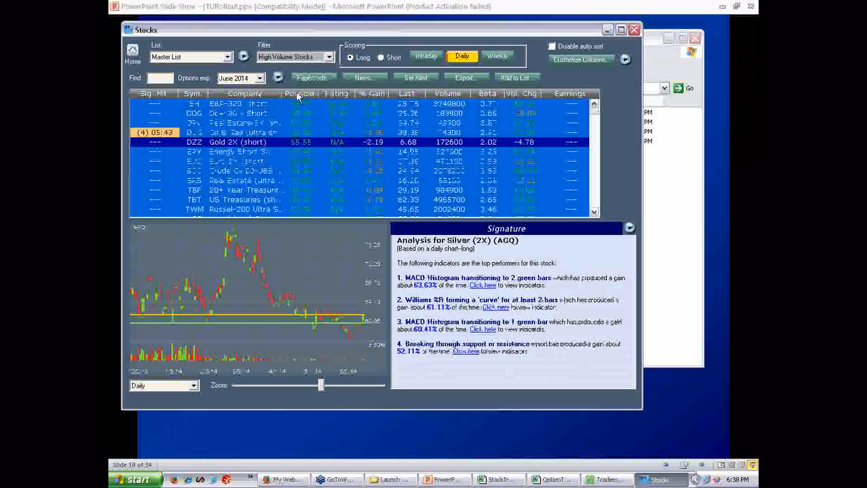
- Apply the High Volume Stocks filter and then launch the Stock Filters wizard
{"action": "left_click", "coordinate": [328, 56]}
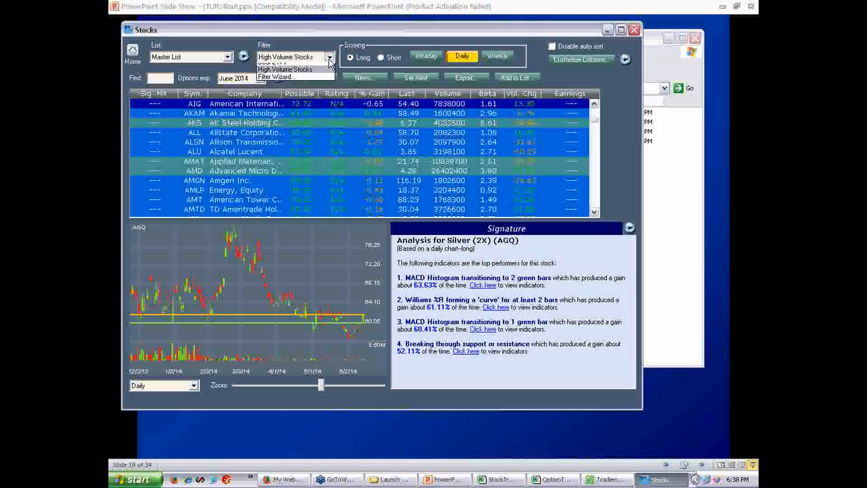
{"action": "left_click", "coordinate": [283, 76]}
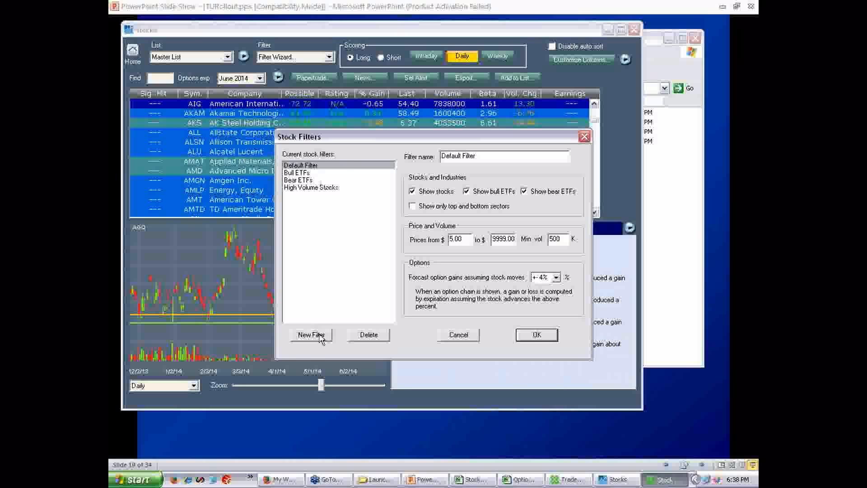
- Define a new 'cheapies' filter: price 0.0 to 2.00, minimum volume 0, and apply it
{"action": "left_click", "coordinate": [310, 334]}
{"action": "type", "text": "cheapies"}
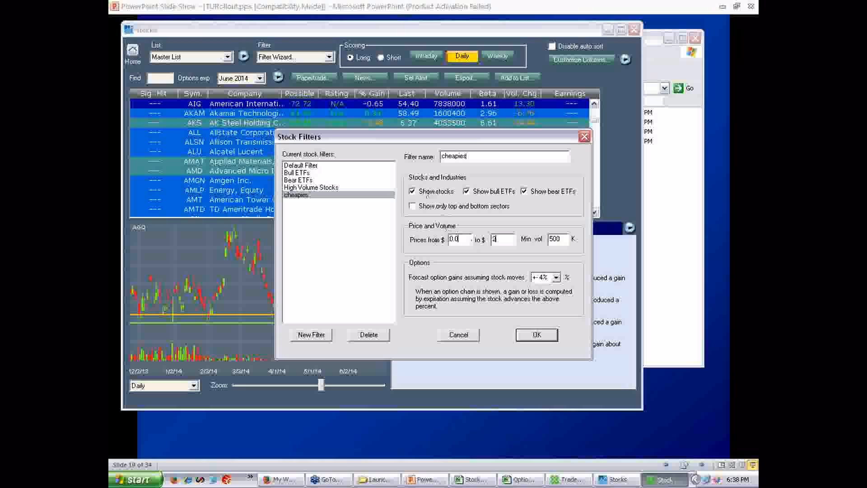
{"action": "type", "text": "2.00"}
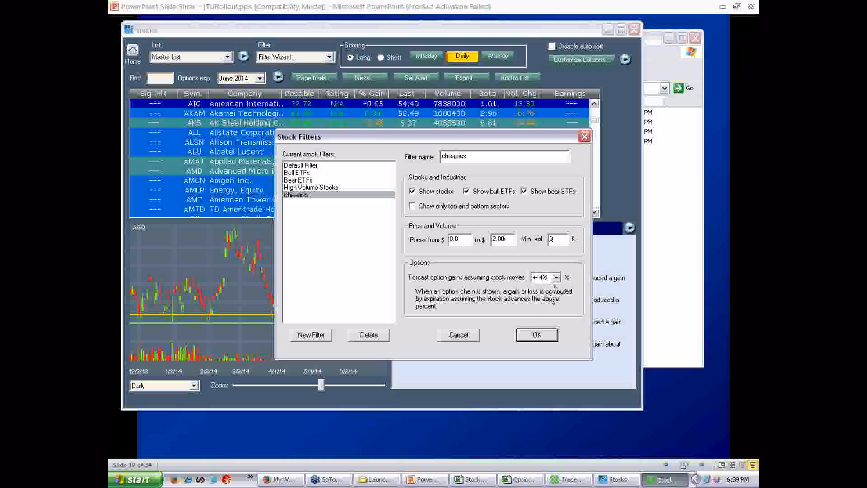
{"action": "left_click", "coordinate": [535, 335]}
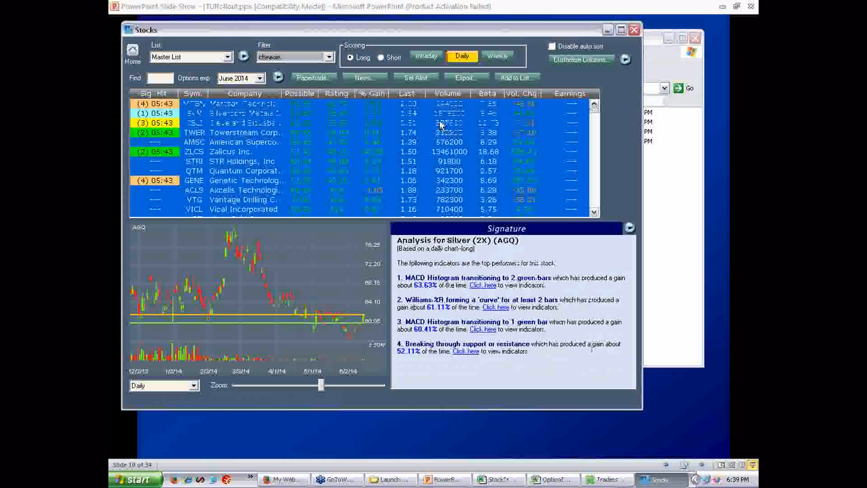
- Select Genetic Technologies (GENE) from the cheapies results to show its chart and analysis
{"action": "left_click", "coordinate": [246, 122]}
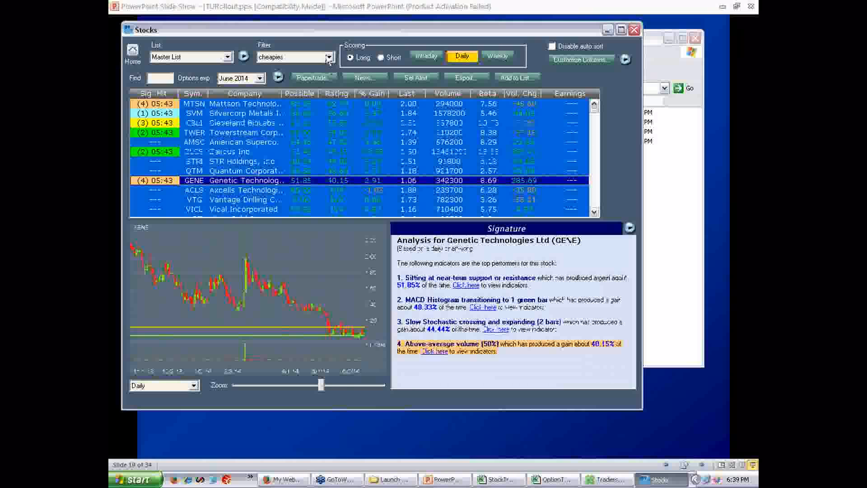
{"action": "left_click", "coordinate": [327, 57]}
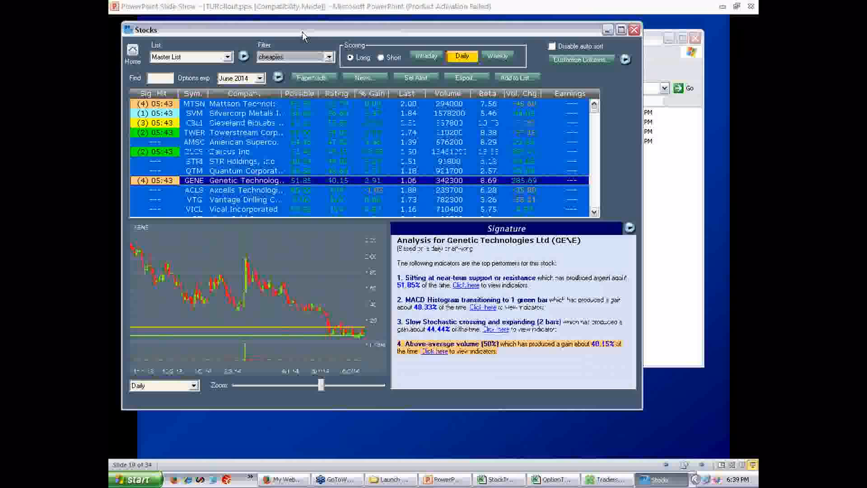
{"action": "mouse_move", "coordinate": [326, 98]}
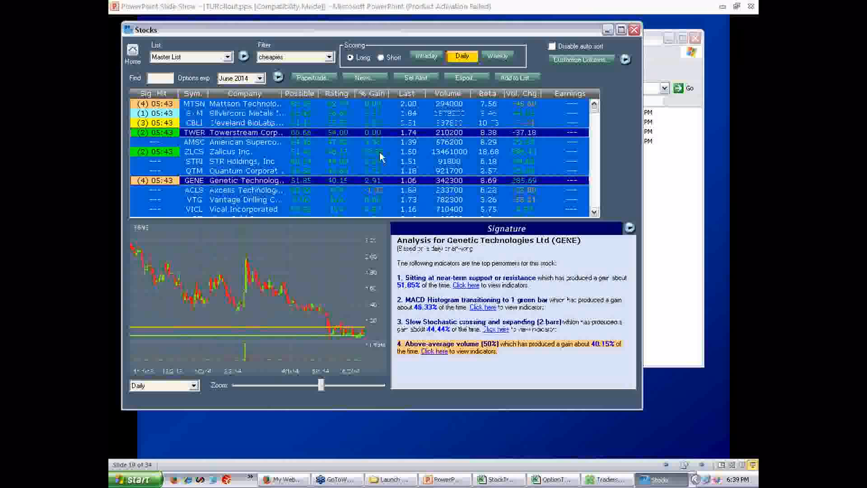
- Add Towerstream, Zalicus, Genetic Technologies and Vantage Drilling to Gar's Super Watchlist
{"action": "left_click", "coordinate": [245, 199]}
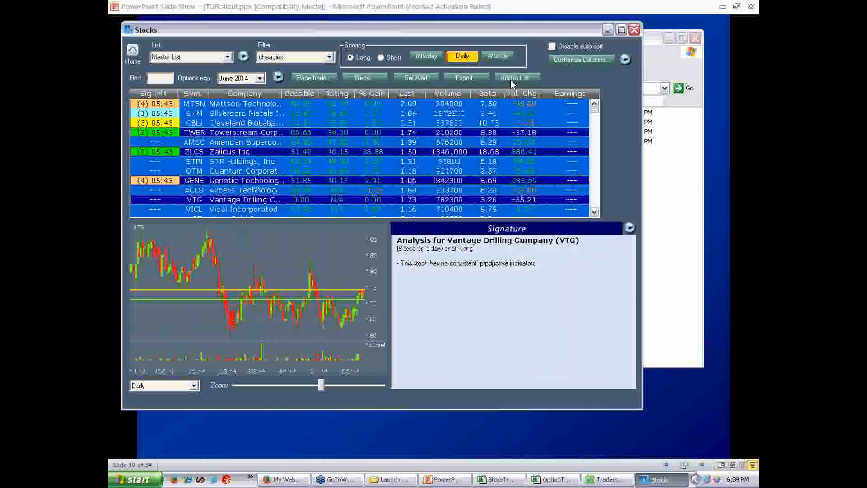
{"action": "left_click", "coordinate": [516, 78]}
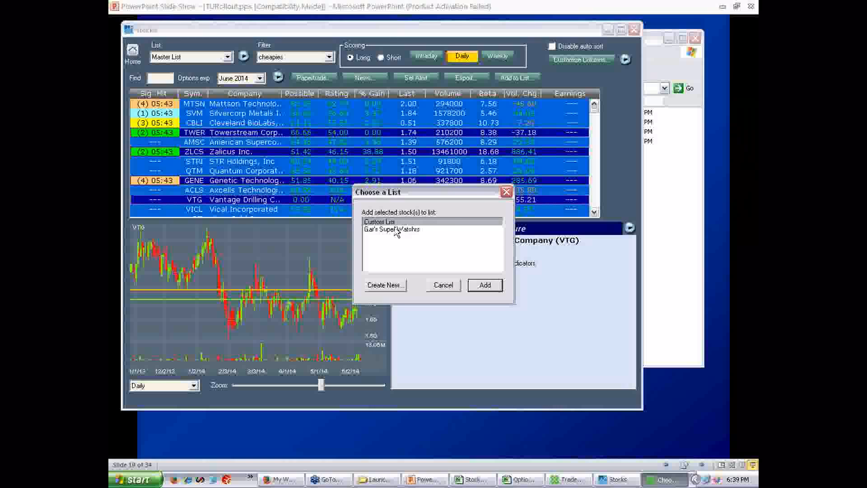
{"action": "left_click", "coordinate": [391, 229]}
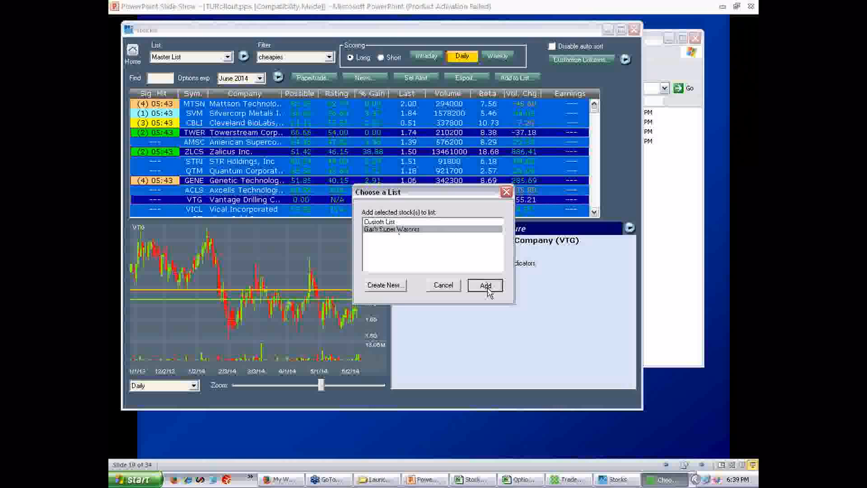
{"action": "left_click", "coordinate": [484, 285]}
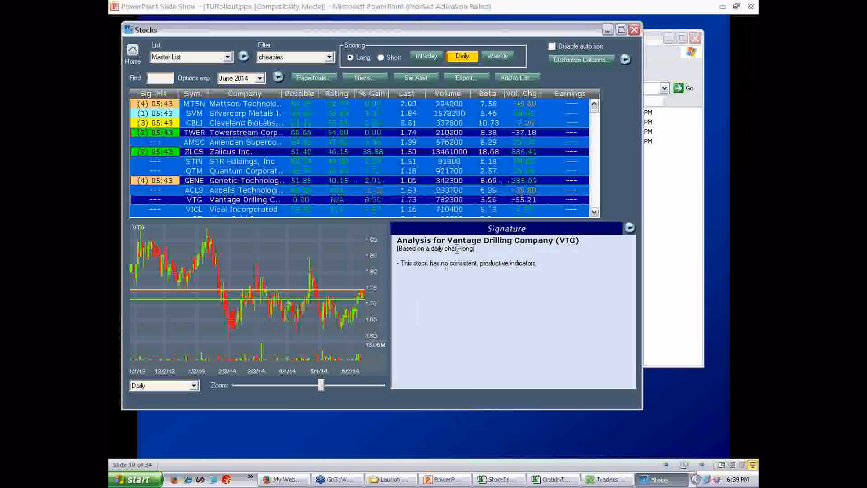